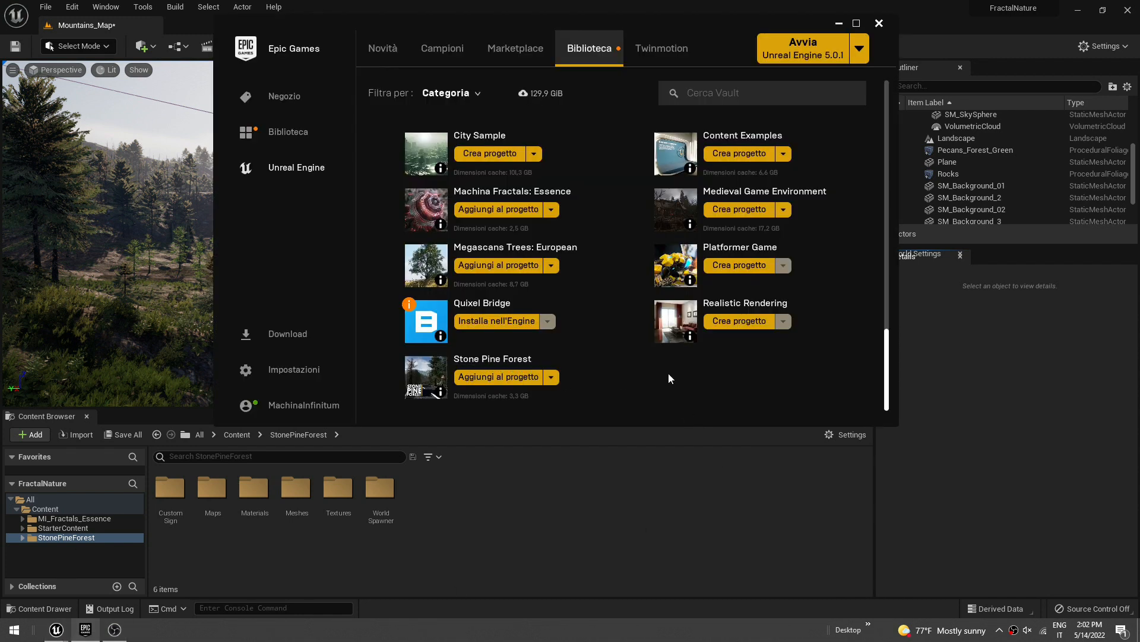
{"action": "mouse_move", "coordinate": [551, 205]}
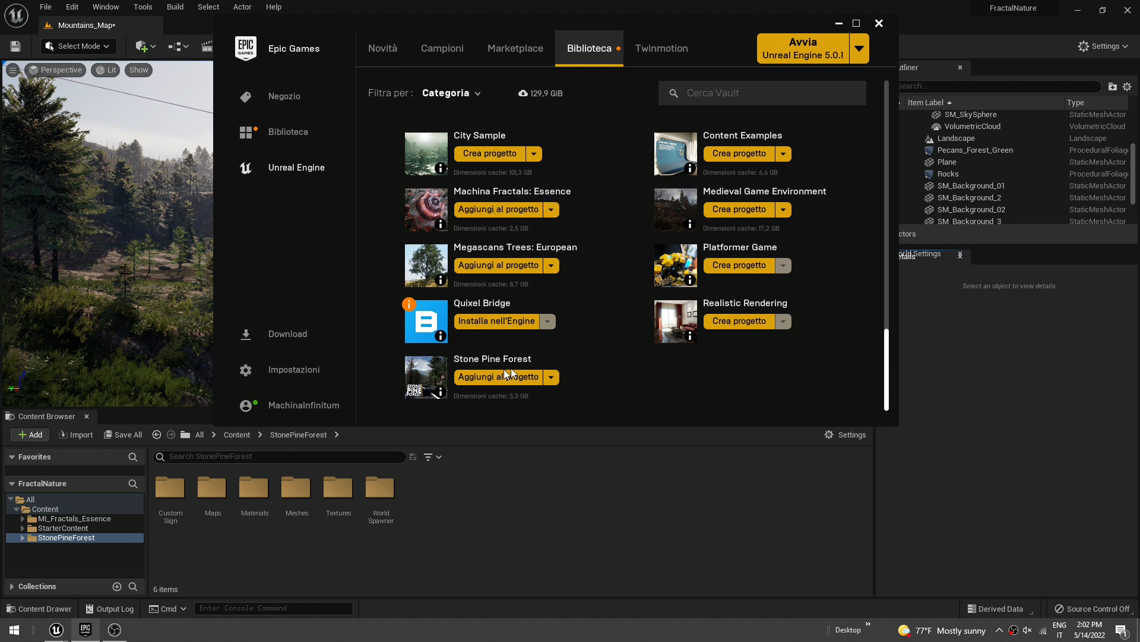
Step: Close the Epic Games Launcher window to get back to Unreal Editor
{"action": "left_click", "coordinate": [879, 22]}
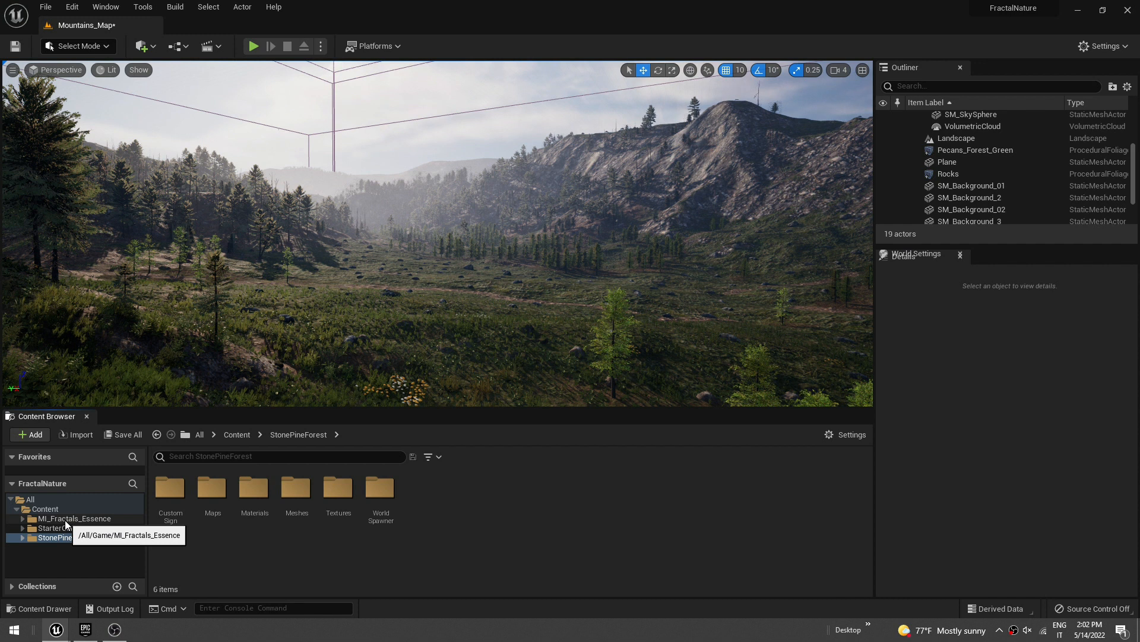
Step: Open the UberBoxBrot_v01 folder inside the Machina Fractals Essence pack
{"action": "left_click", "coordinate": [76, 518]}
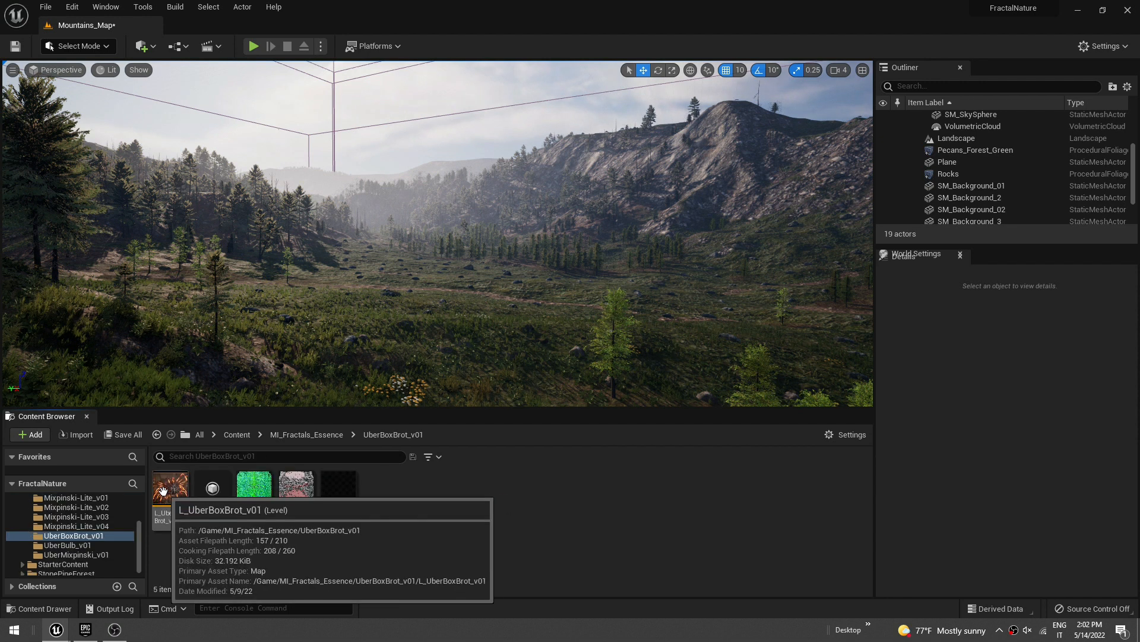
{"action": "mouse_move", "coordinate": [244, 491]}
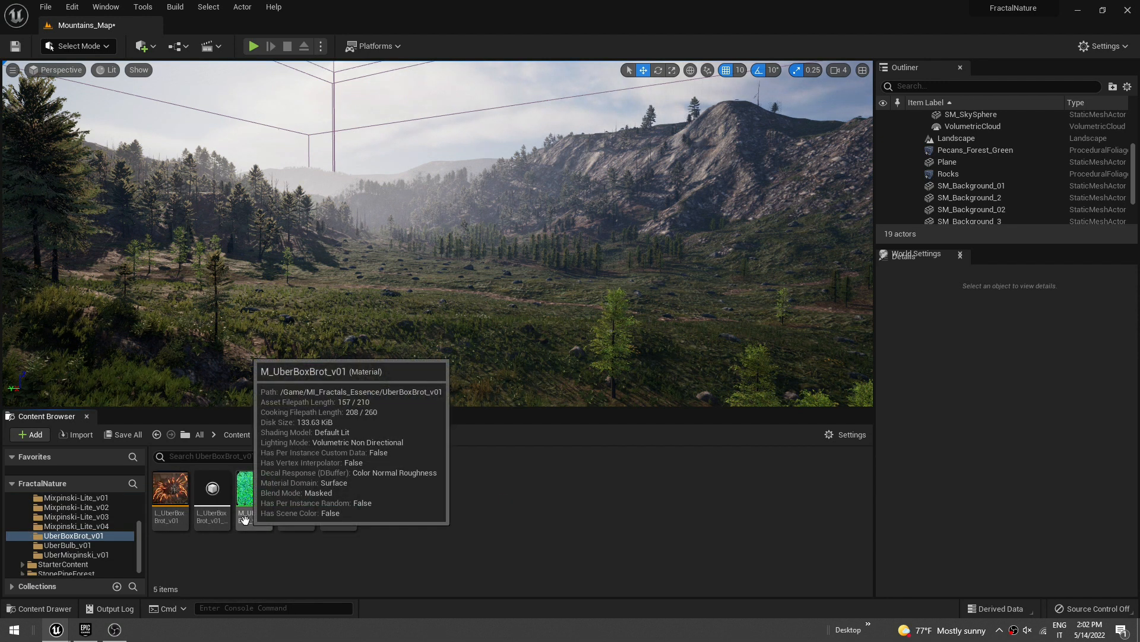
Step: Place a new Plane in the valley, raise it slightly, and apply MI_UberBoxBrot_v01 to it
{"action": "left_click", "coordinate": [142, 46]}
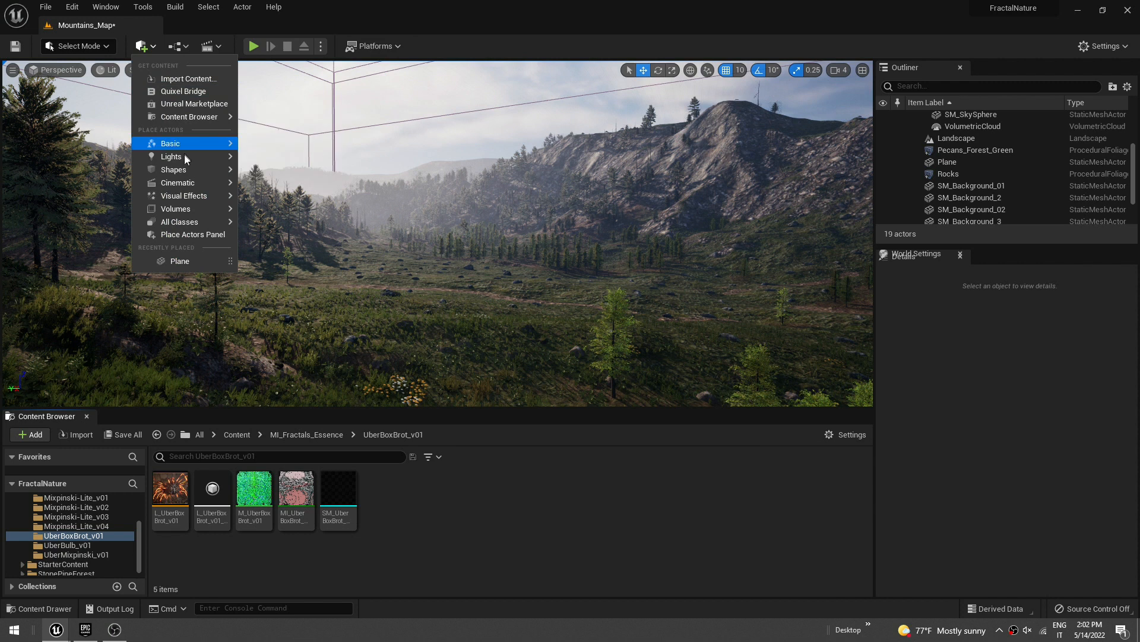
{"action": "mouse_move", "coordinate": [173, 170]}
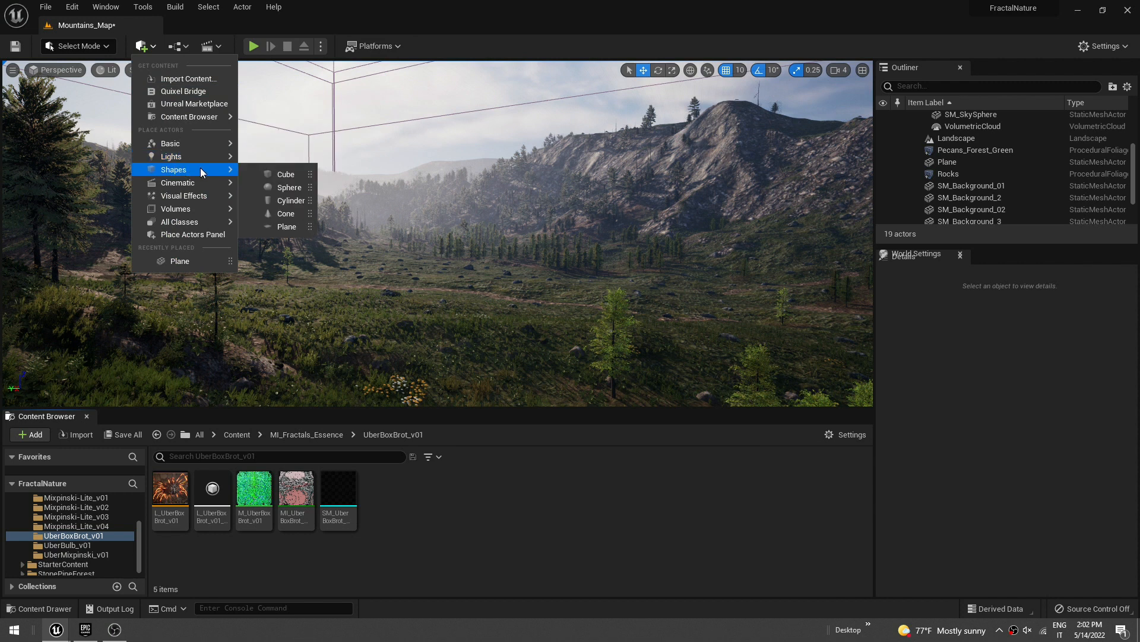
{"action": "left_click", "coordinate": [487, 304]}
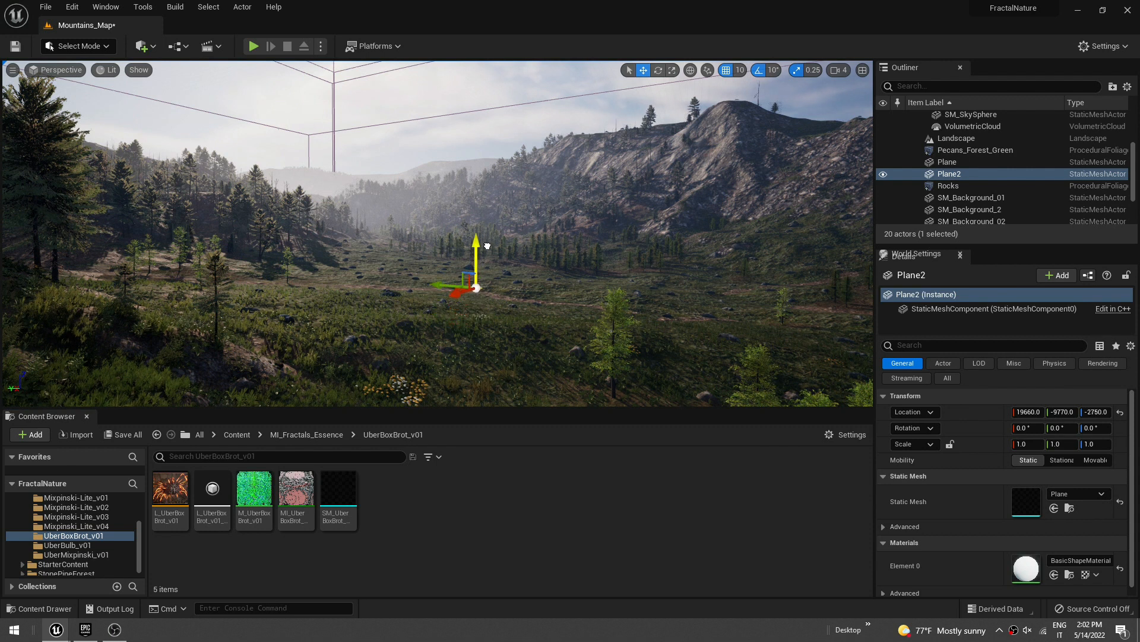
{"action": "left_click_drag", "start_coordinate": [476, 247], "coordinate": [475, 226]}
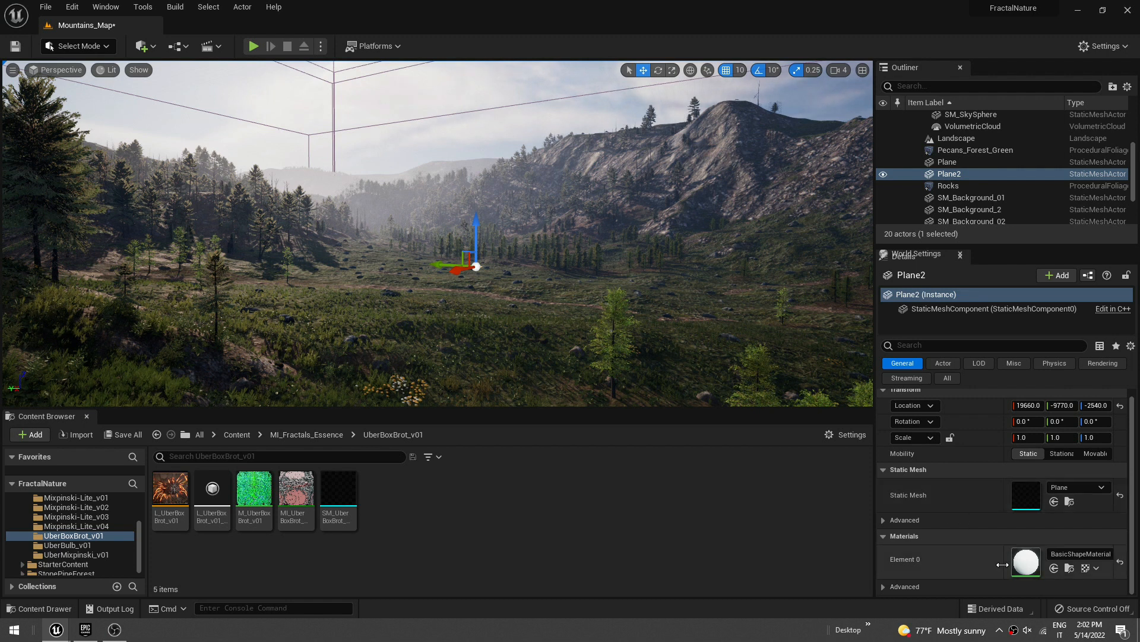
{"action": "mouse_move", "coordinate": [415, 546]}
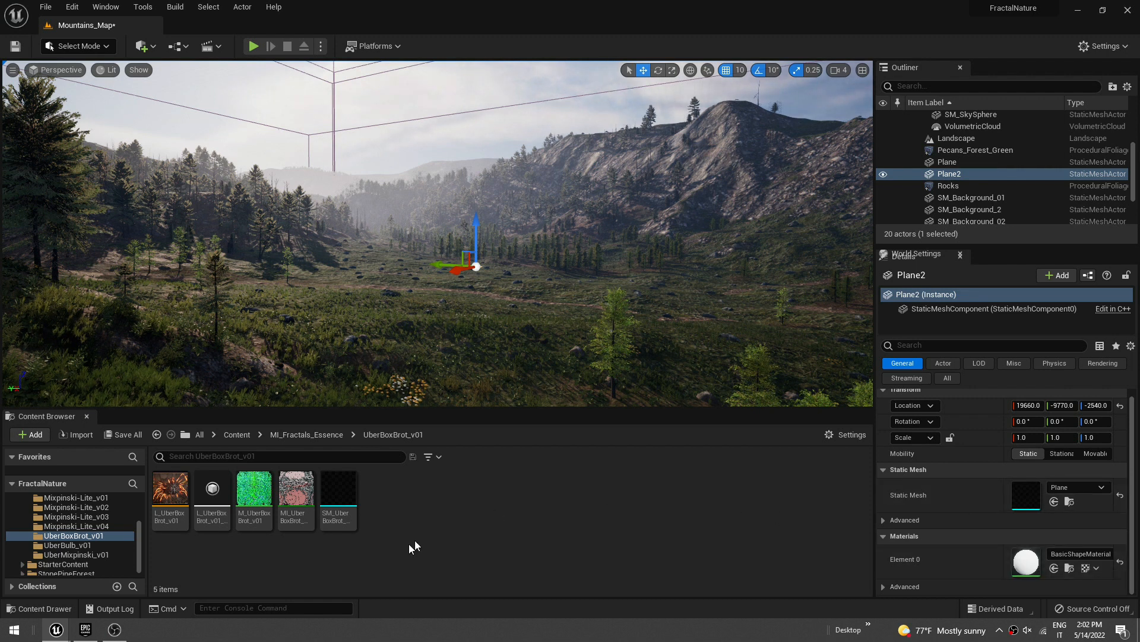
{"action": "mouse_move", "coordinate": [296, 487]}
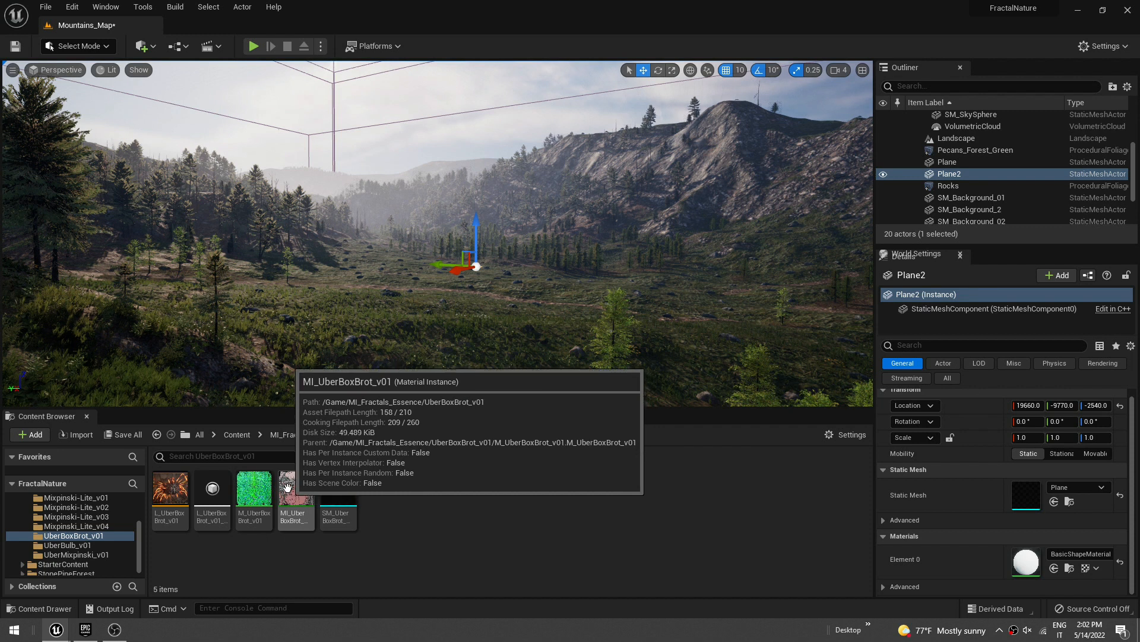
{"action": "left_click_drag", "start_coordinate": [296, 487], "coordinate": [1025, 562]}
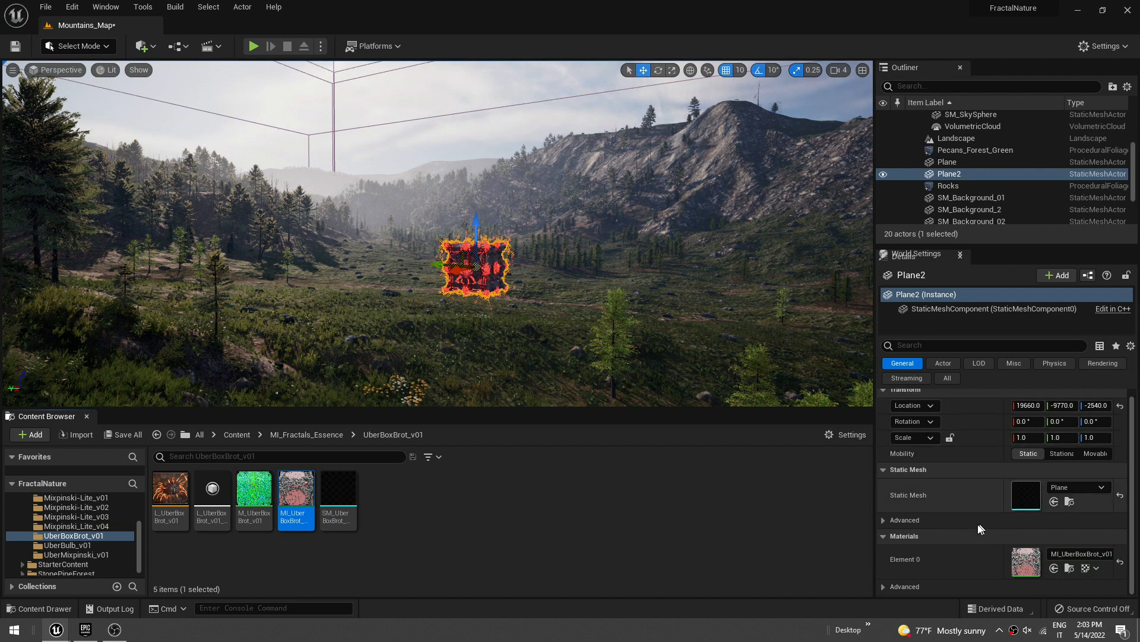
{"action": "mouse_move", "coordinate": [1027, 500]}
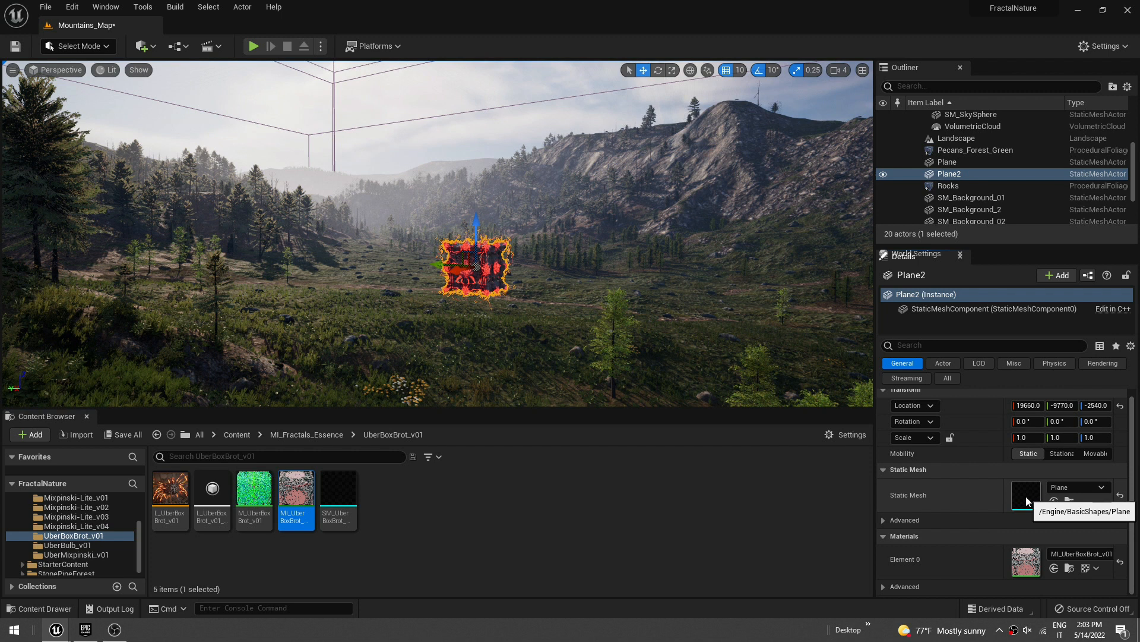
Step: In the Plane static mesh, set Positive and Negative Bounds Extension to 3000
{"action": "double_click", "coordinate": [1026, 494]}
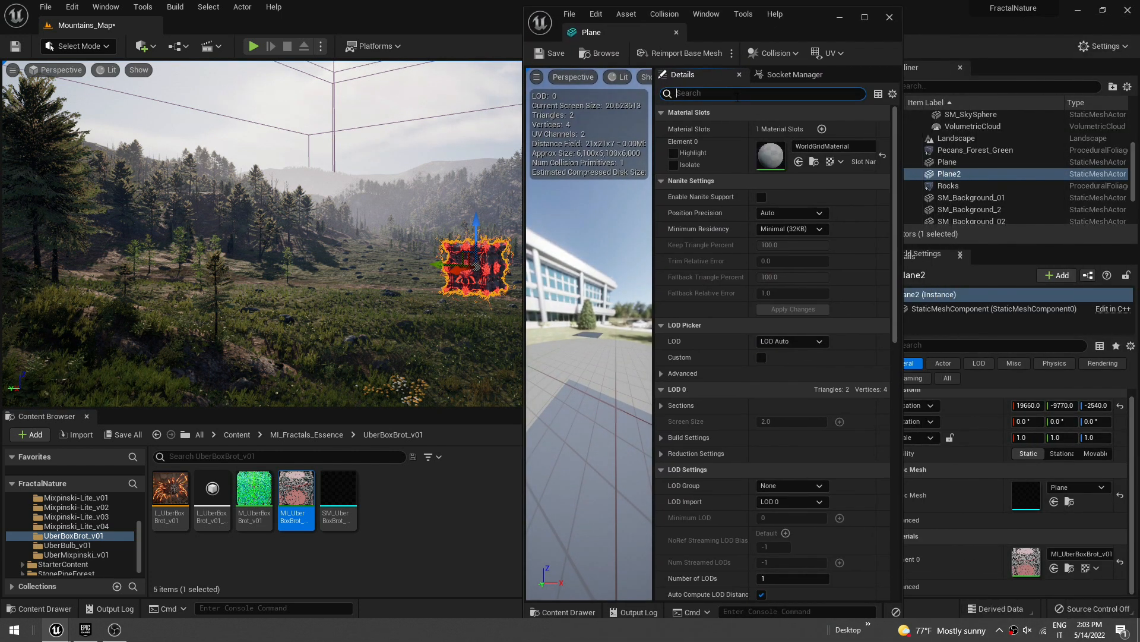
{"action": "type", "text": "bound"}
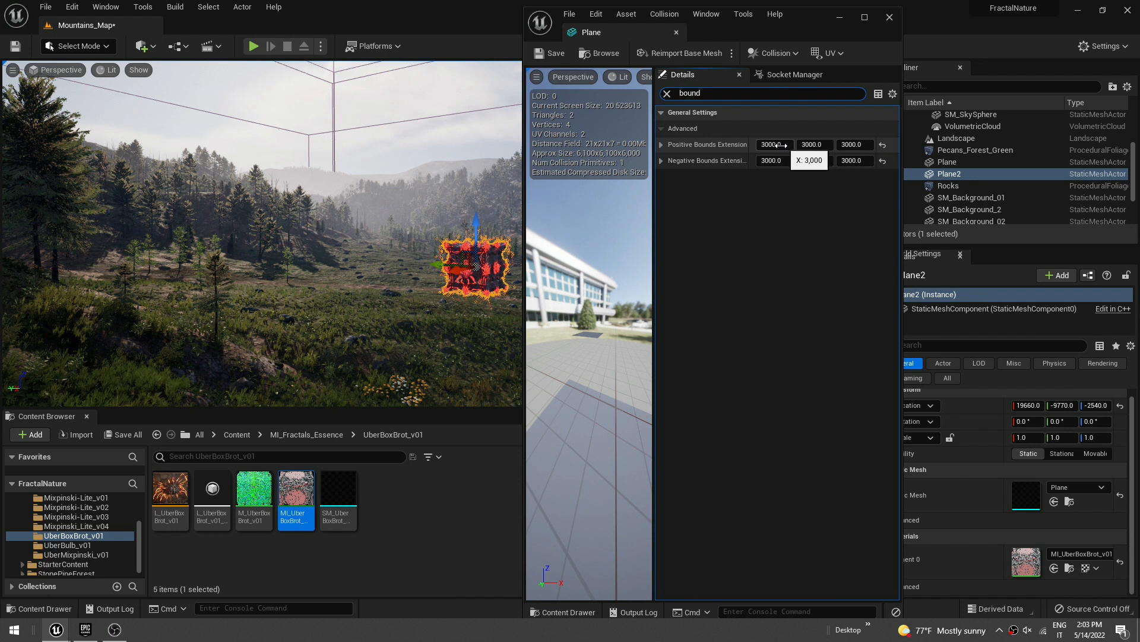
{"action": "left_click", "coordinate": [812, 144]}
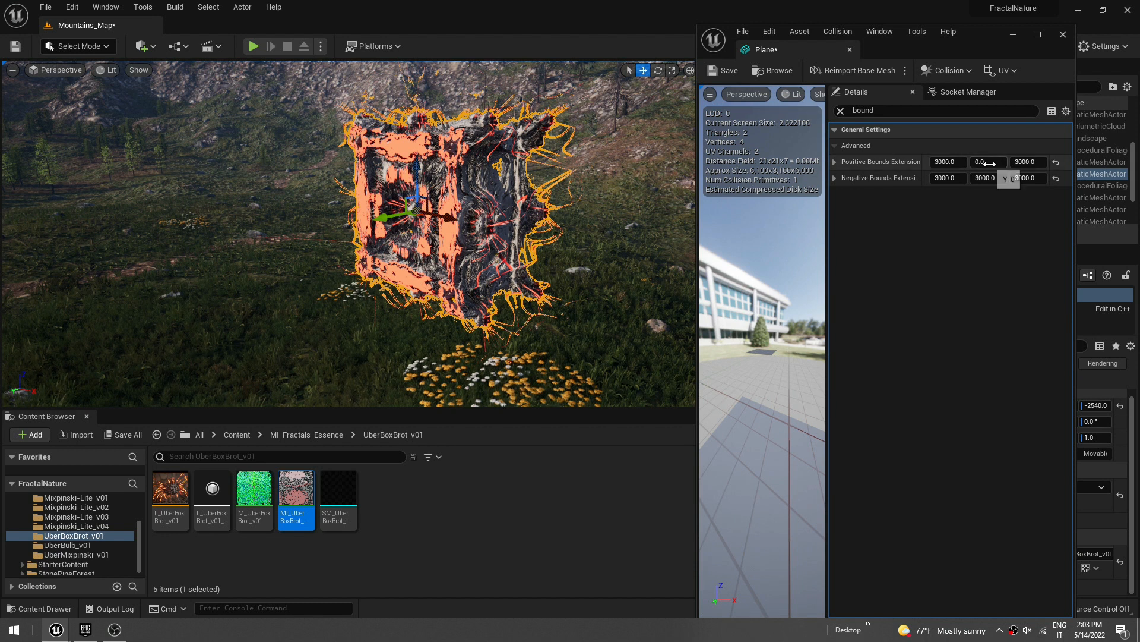
{"action": "type", "text": "300"}
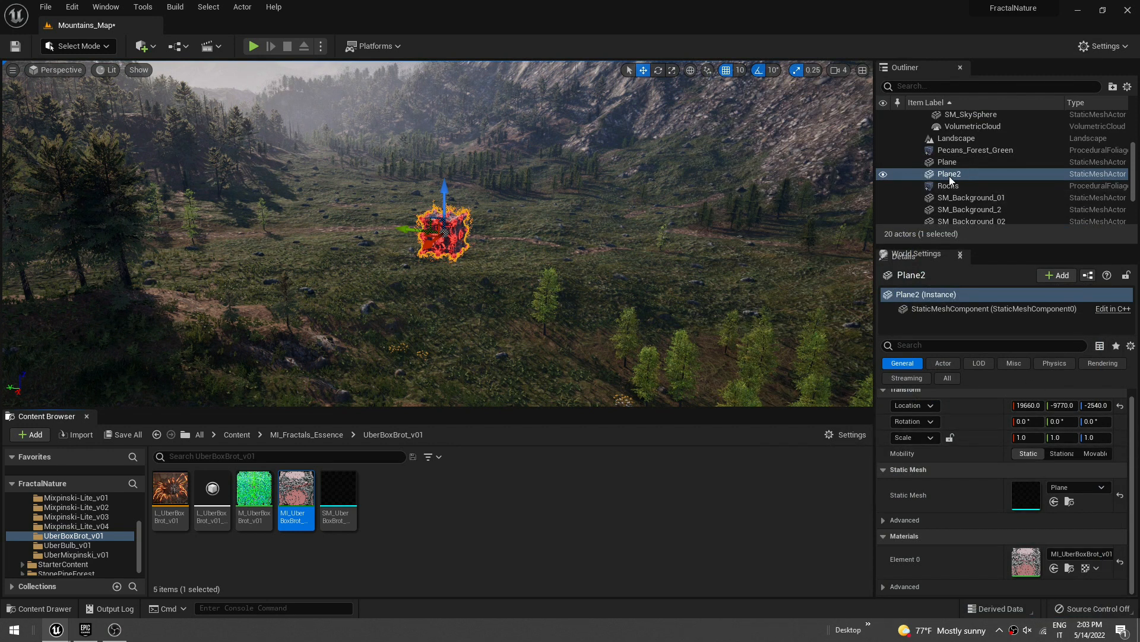
Step: Select Plane2 and set its uniform Scale to 5.0 so the fractal spreads across the meadow
{"action": "left_click", "coordinate": [948, 161]}
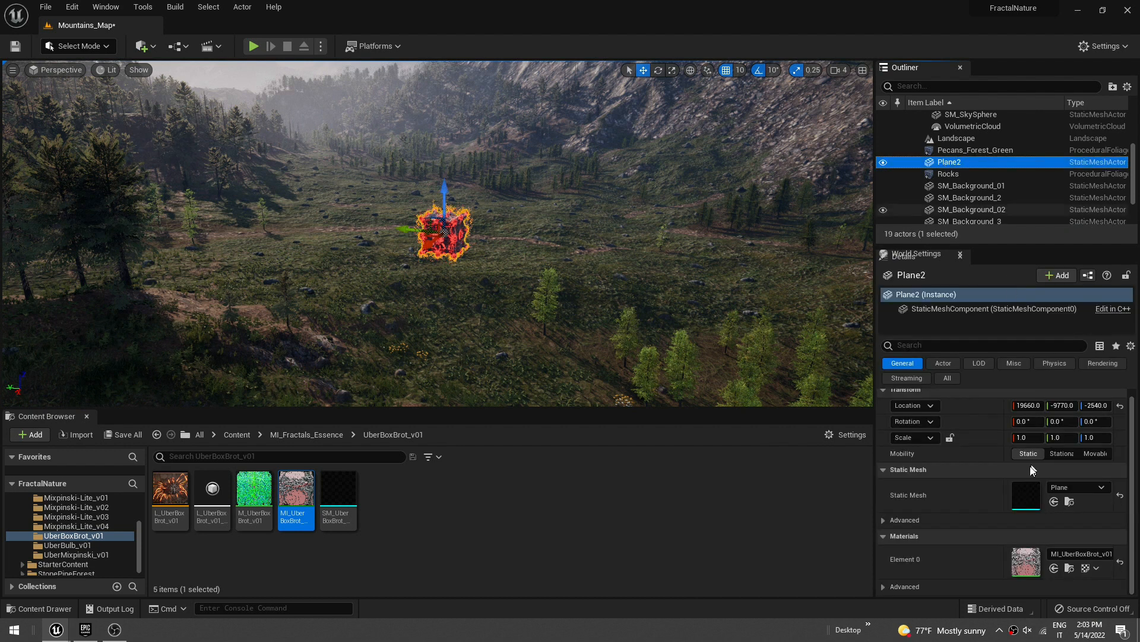
{"action": "left_click", "coordinate": [1028, 437]}
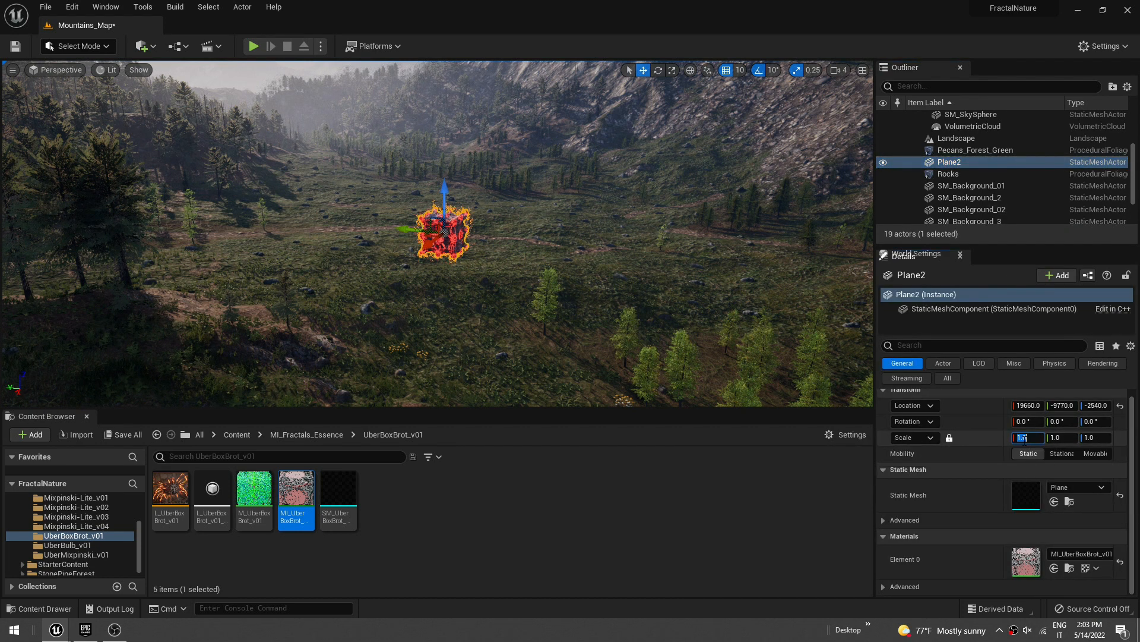
{"action": "type", "text": "5.0"}
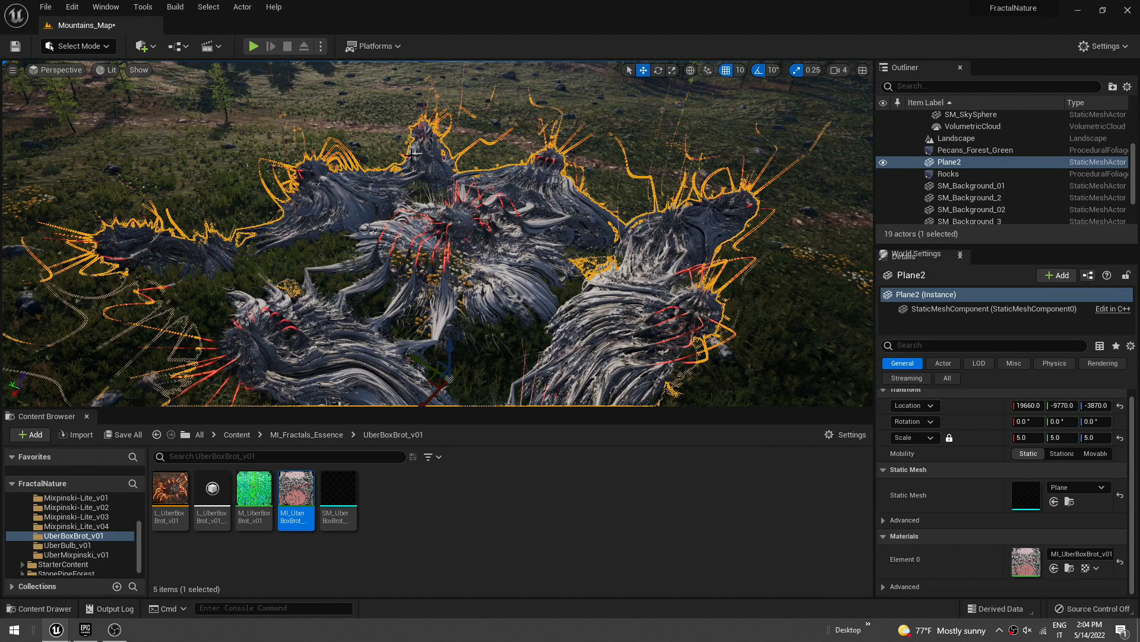
{"action": "mouse_move", "coordinate": [426, 229]}
{"action": "type", "text": "bound"}
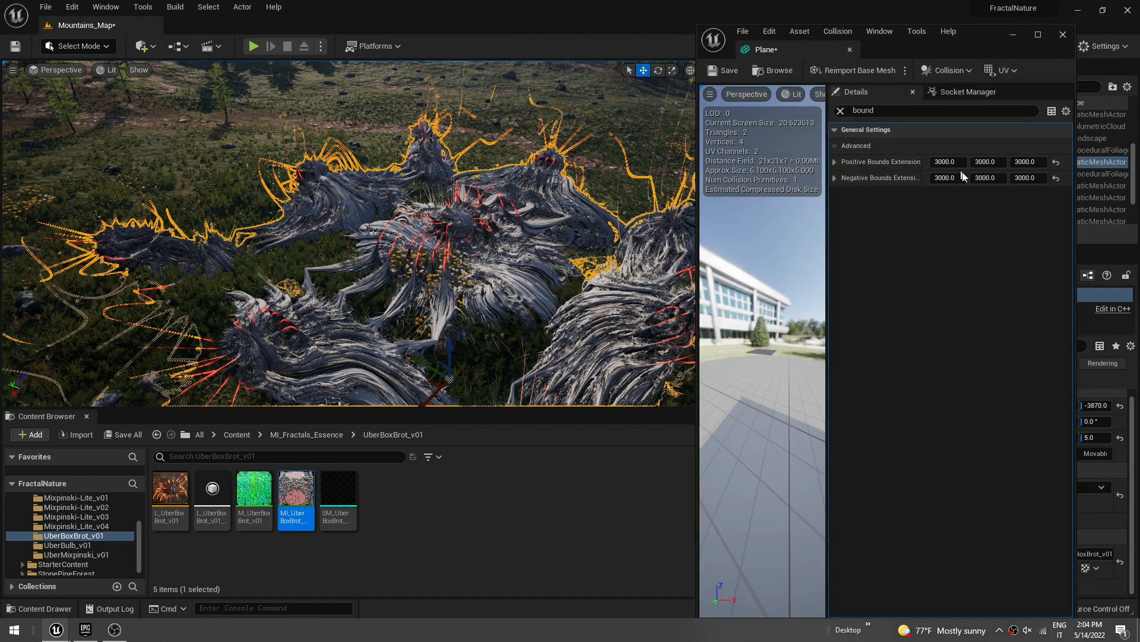
Step: Reduce the Plane mesh's Positive Bounds Extension X to 50, trimming part of the fractal
{"action": "left_click", "coordinate": [946, 162]}
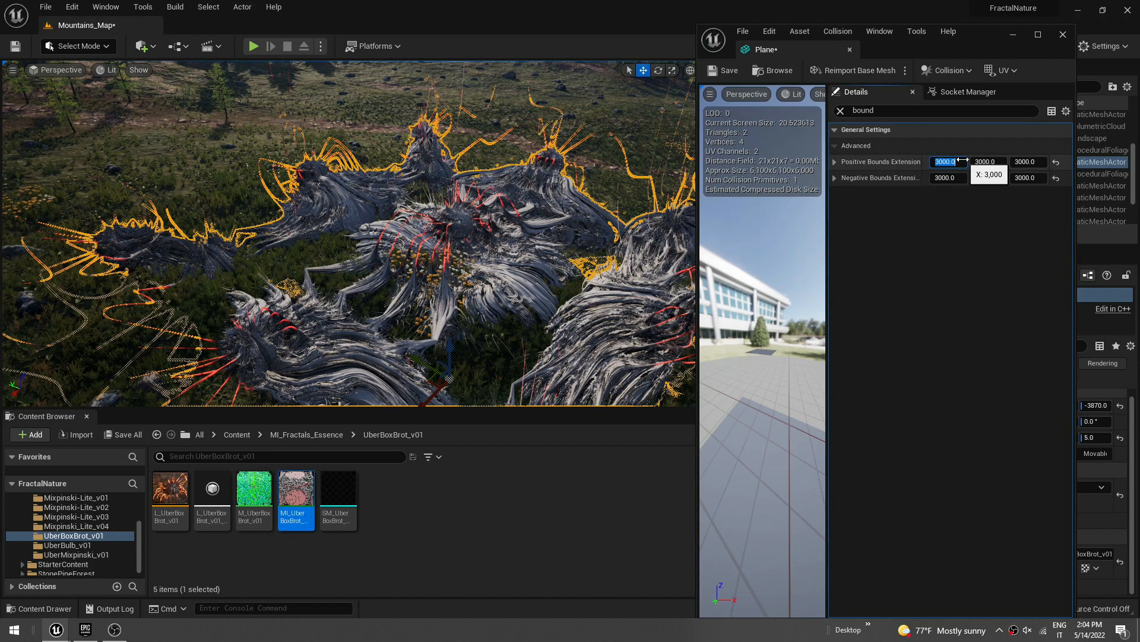
{"action": "type", "text": "50"}
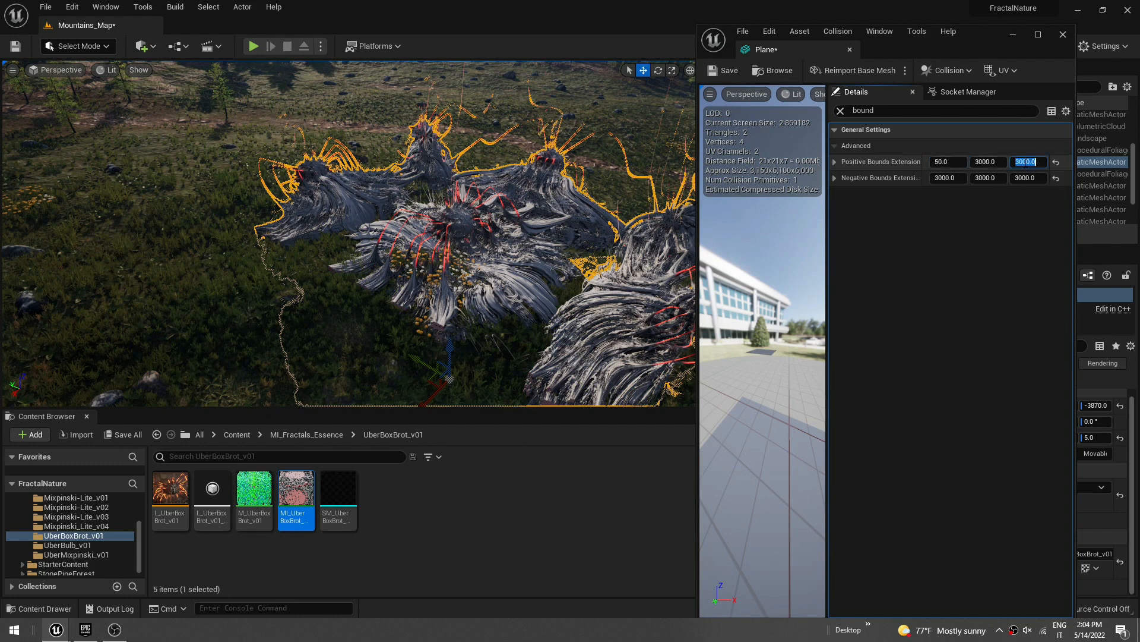
{"action": "type", "text": "50.0"}
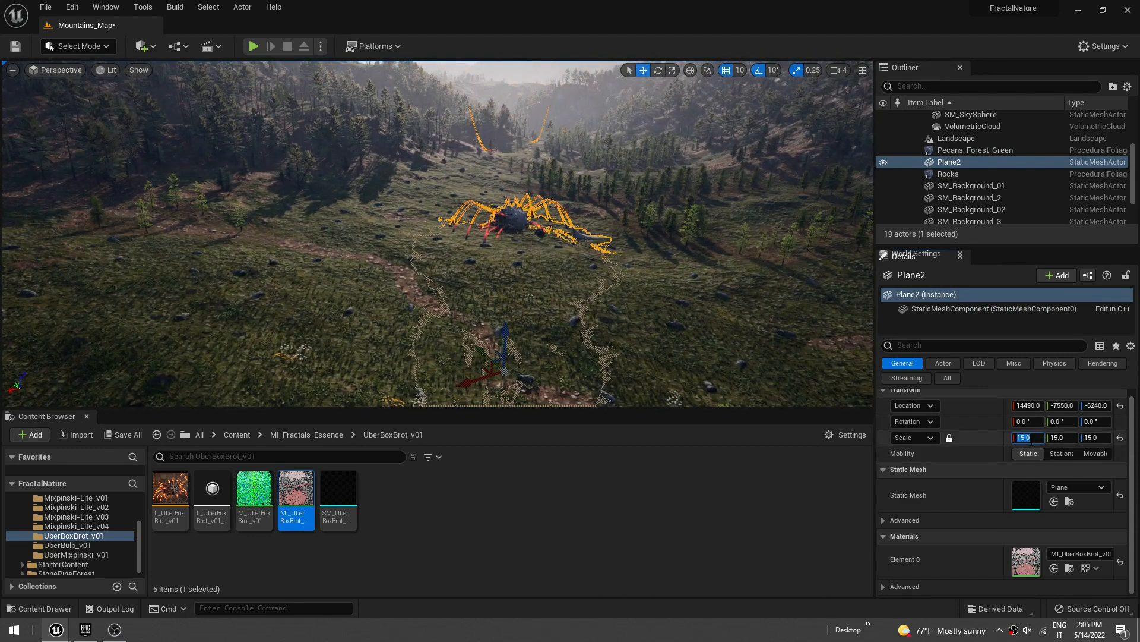
Step: Set Plane2 Scale to 30.0 and rotate the creature about 50° around its vertical axis
{"action": "type", "text": "30.0"}
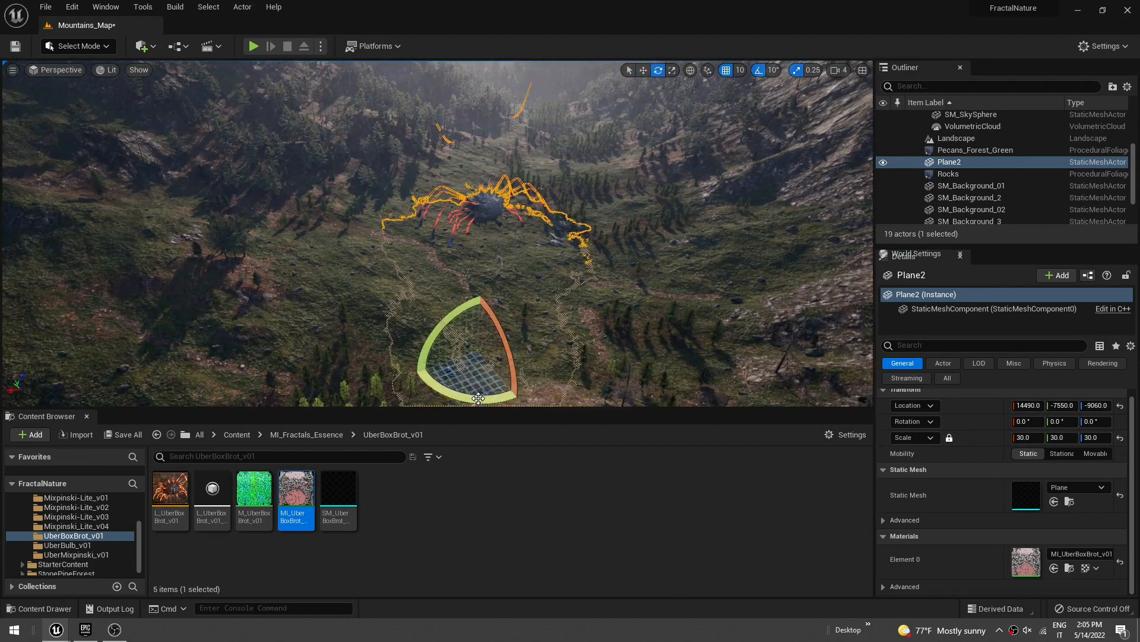
{"action": "left_click_drag", "start_coordinate": [477, 398], "coordinate": [476, 299]}
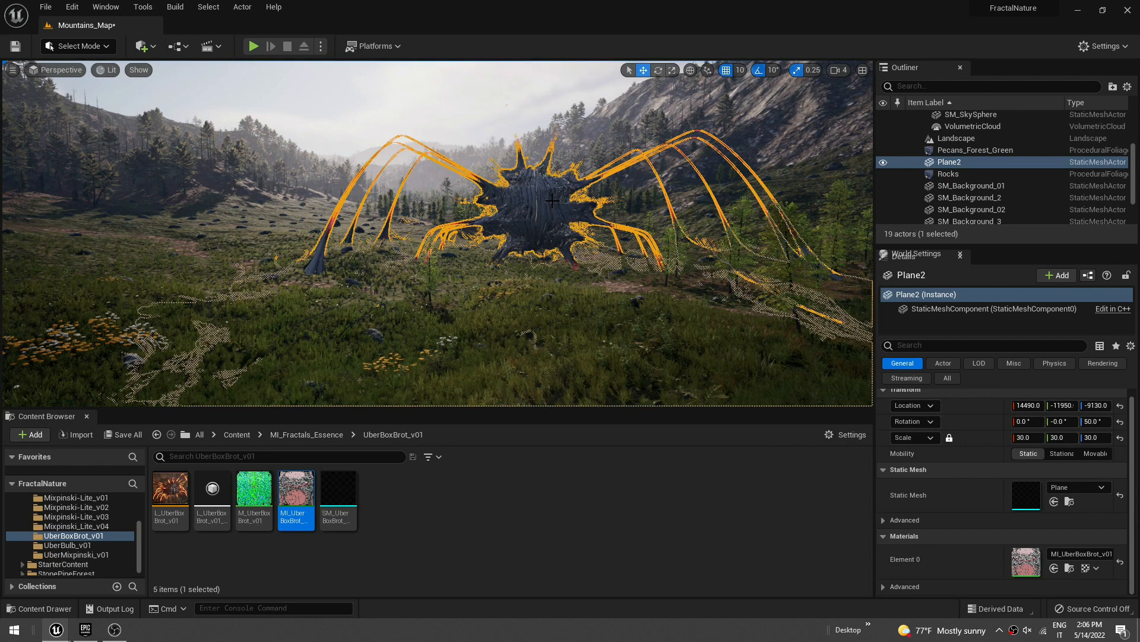
Step: In MI_UberBoxBrot_v01, tweak Loop Pi, Loop Pi 2 and Box Smooth 2 to reshape the creature's legs
{"action": "double_click", "coordinate": [296, 487]}
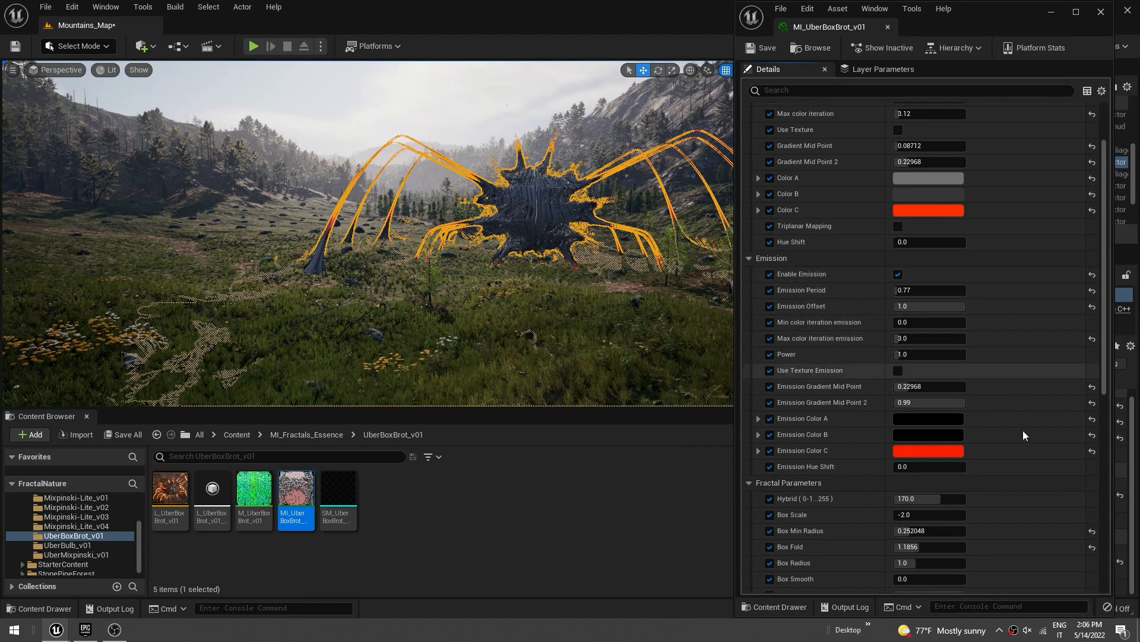
{"action": "scroll", "scroll_direction": "down", "scroll_amount": 3}
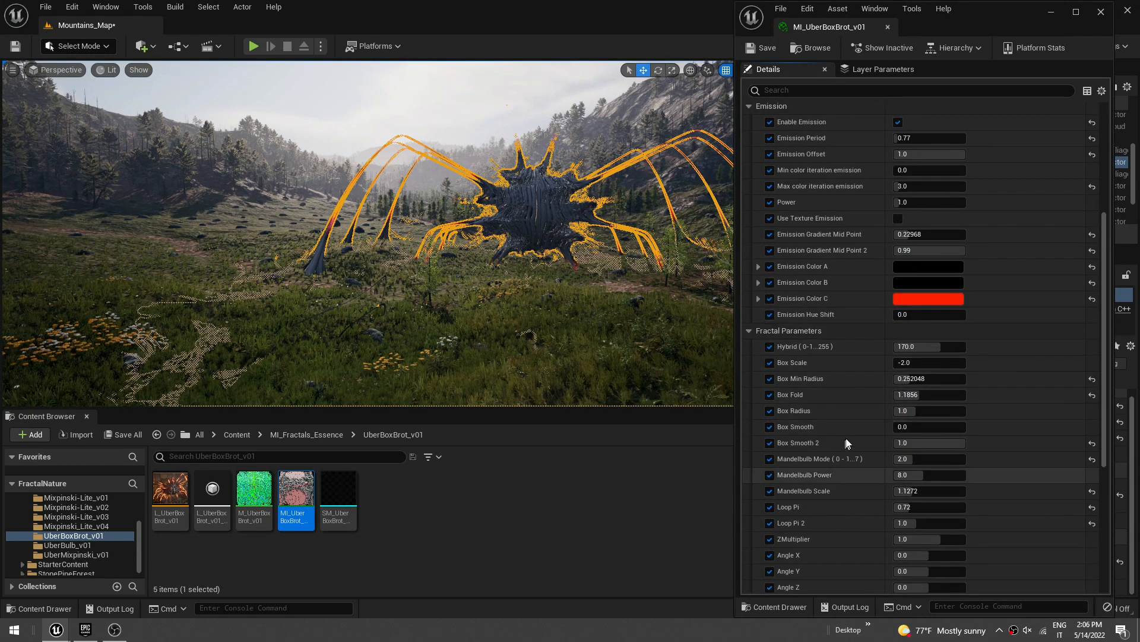
{"action": "scroll", "scroll_direction": "down", "scroll_amount": 3}
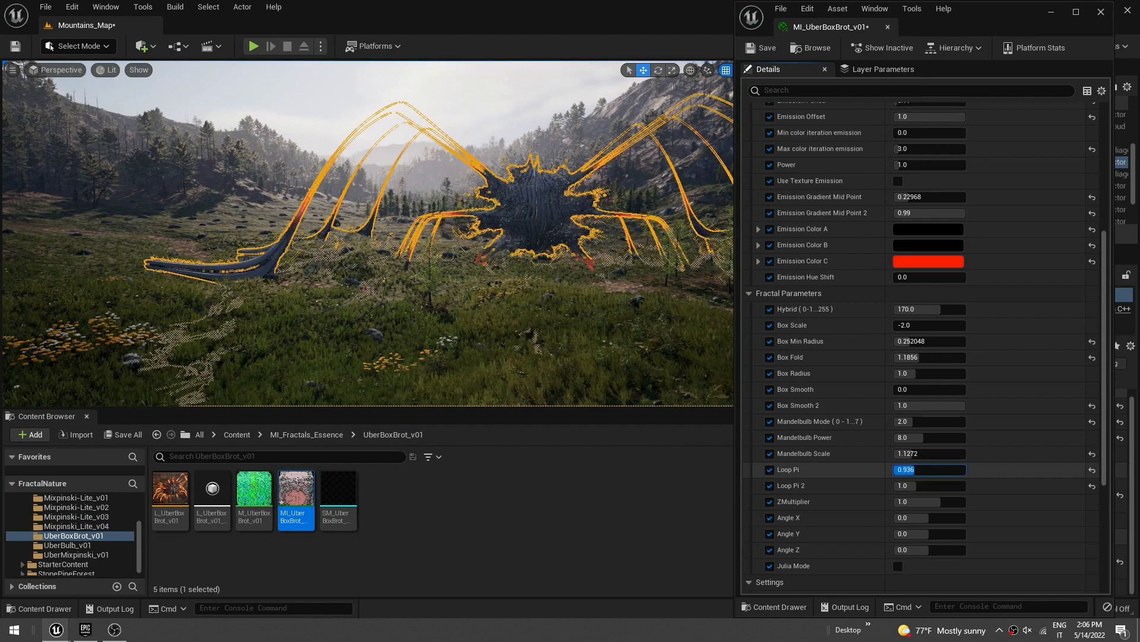
{"action": "type", "text": "0.768"}
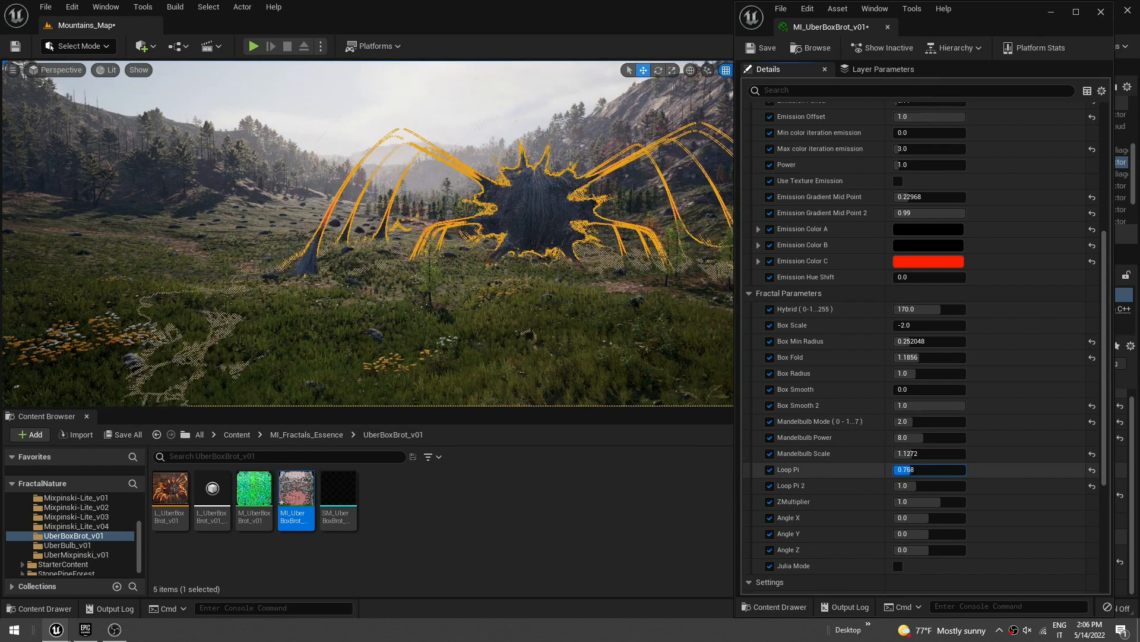
{"action": "type", "text": "0.504"}
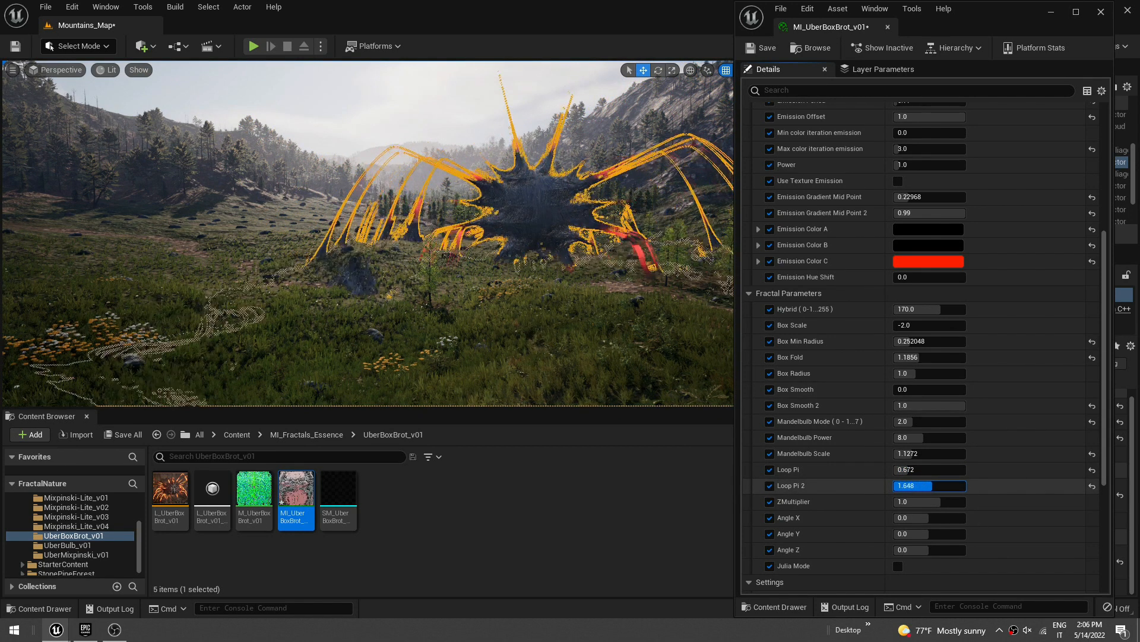
{"action": "left_click_drag", "start_coordinate": [905, 485], "coordinate": [932, 484]}
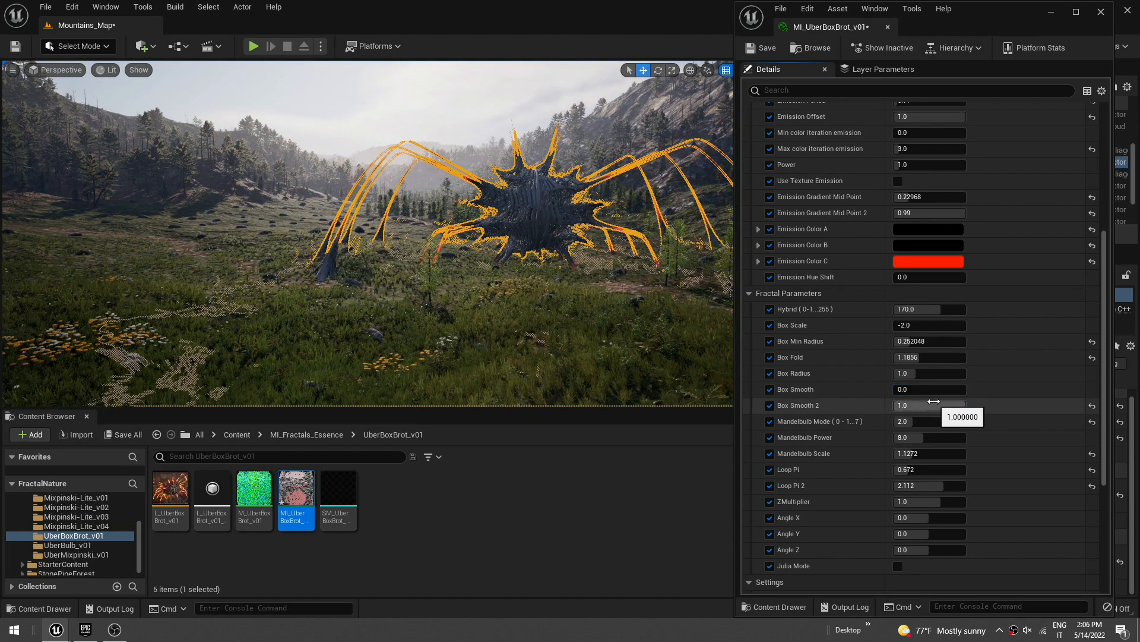
{"action": "left_click_drag", "start_coordinate": [939, 405], "coordinate": [924, 405]}
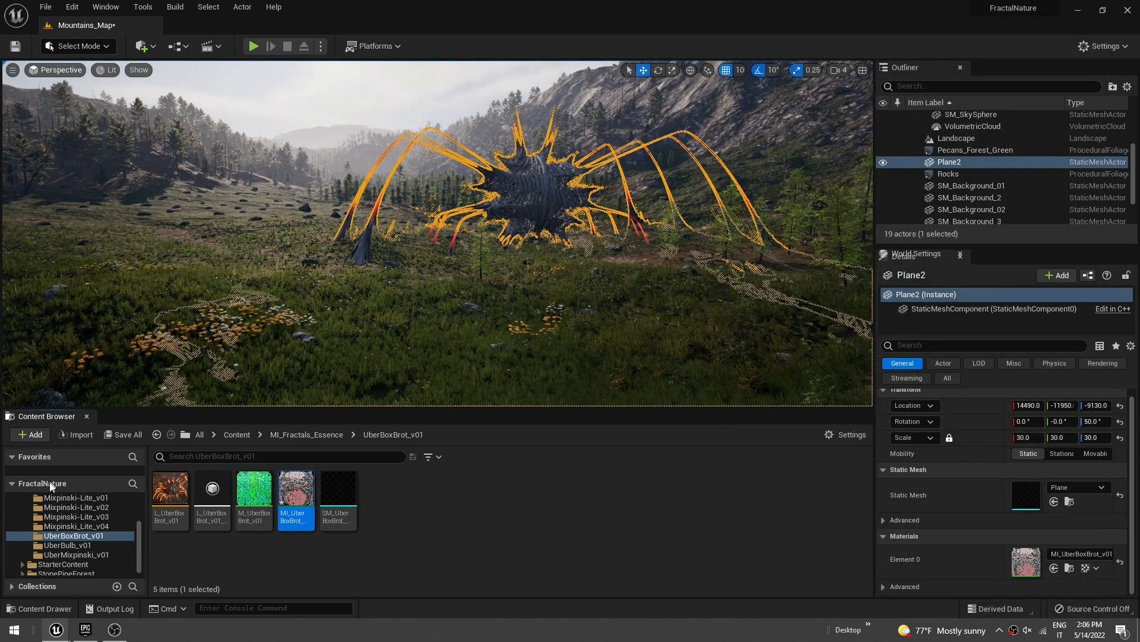
Step: Add the Third Person feature pack to the project via Add Feature or Content Pack
{"action": "left_click", "coordinate": [29, 434]}
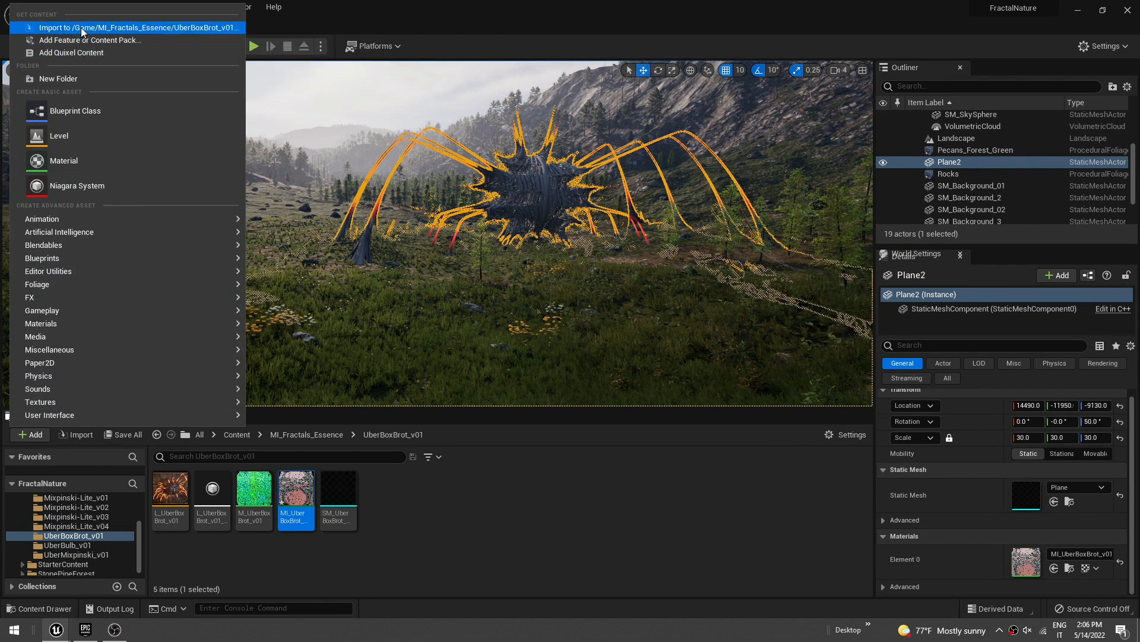
{"action": "mouse_move", "coordinate": [90, 41]}
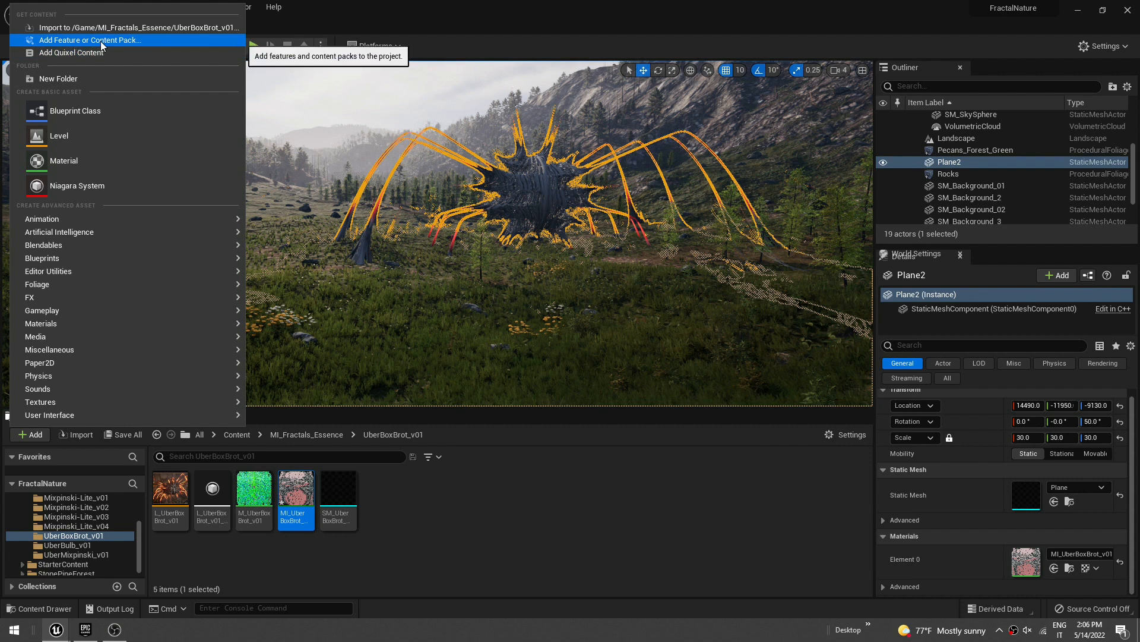
{"action": "left_click", "coordinate": [91, 40]}
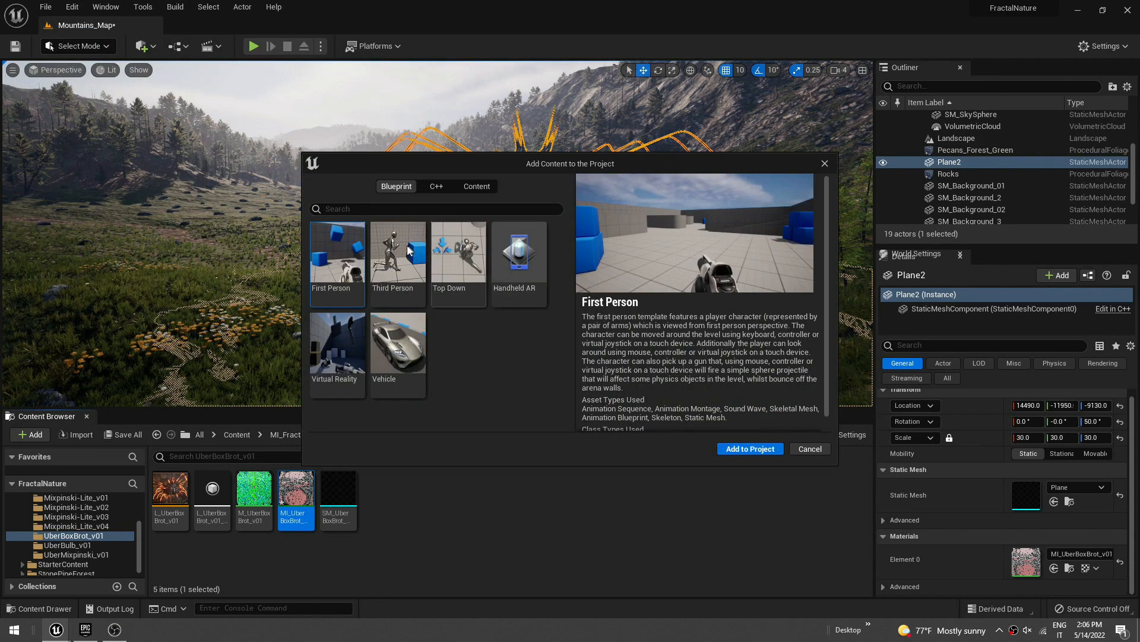
{"action": "left_click", "coordinate": [397, 262]}
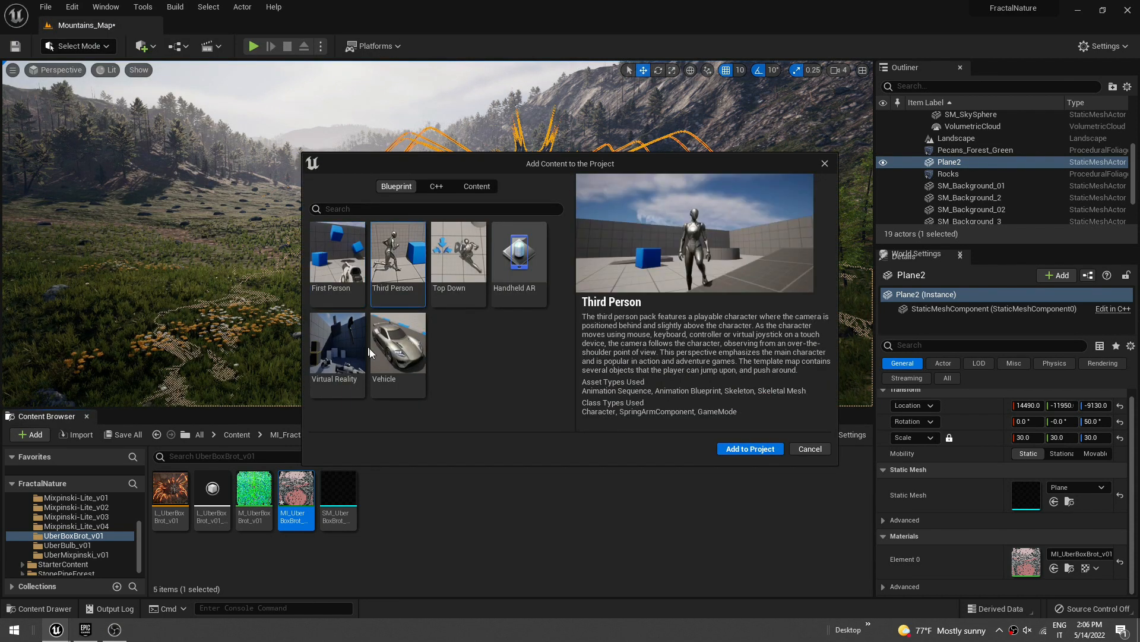
{"action": "mouse_move", "coordinate": [624, 511]}
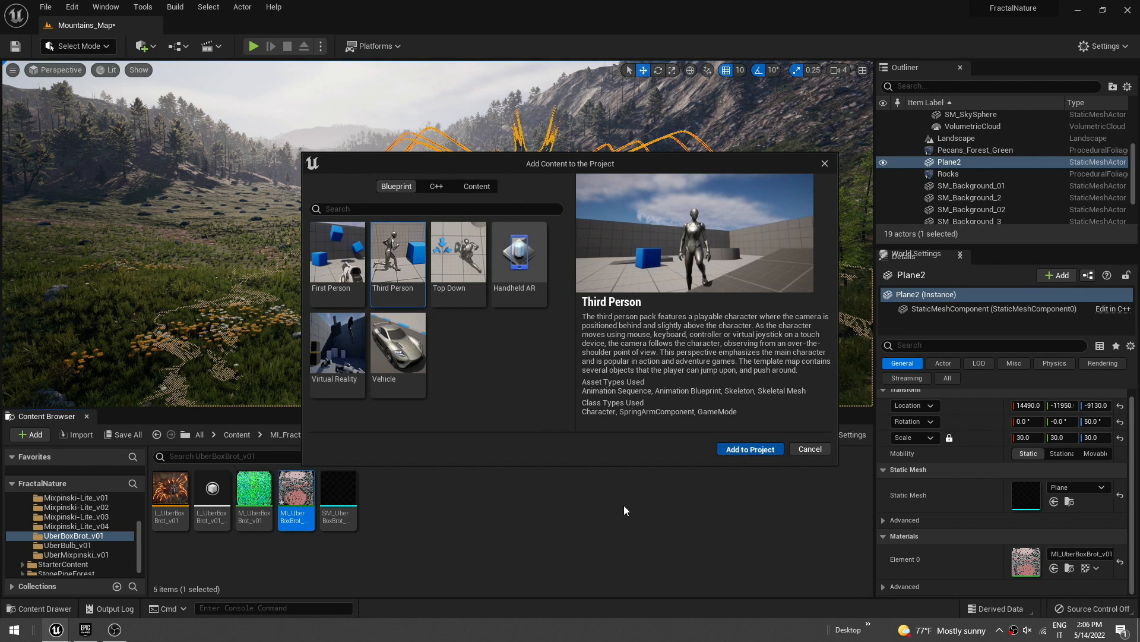
{"action": "left_click", "coordinate": [750, 448]}
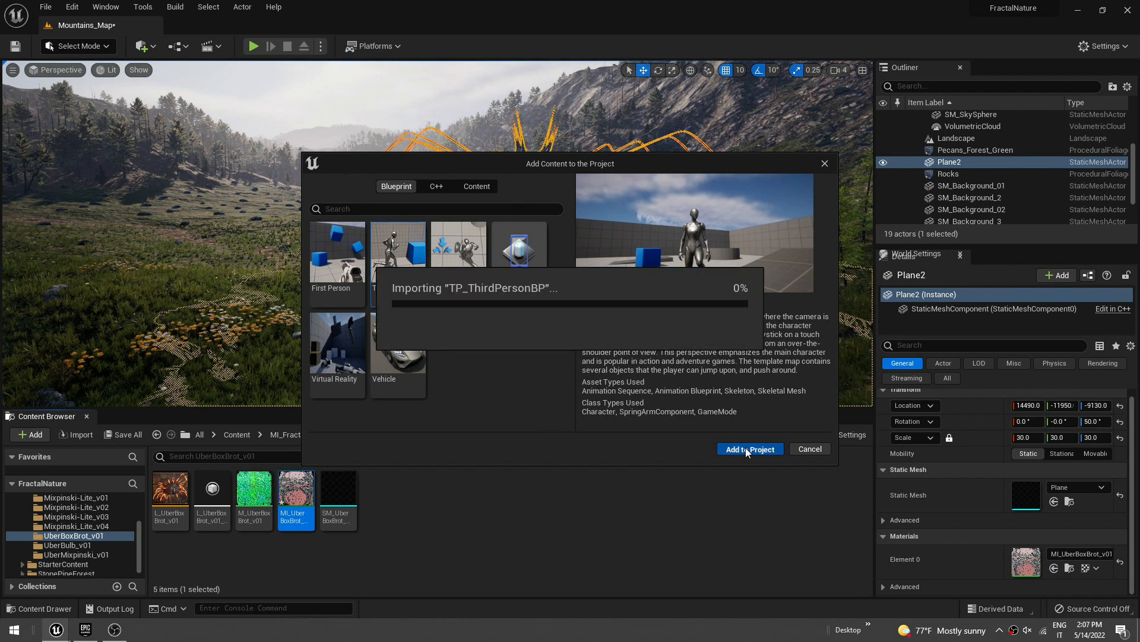
{"action": "left_click", "coordinate": [749, 448]}
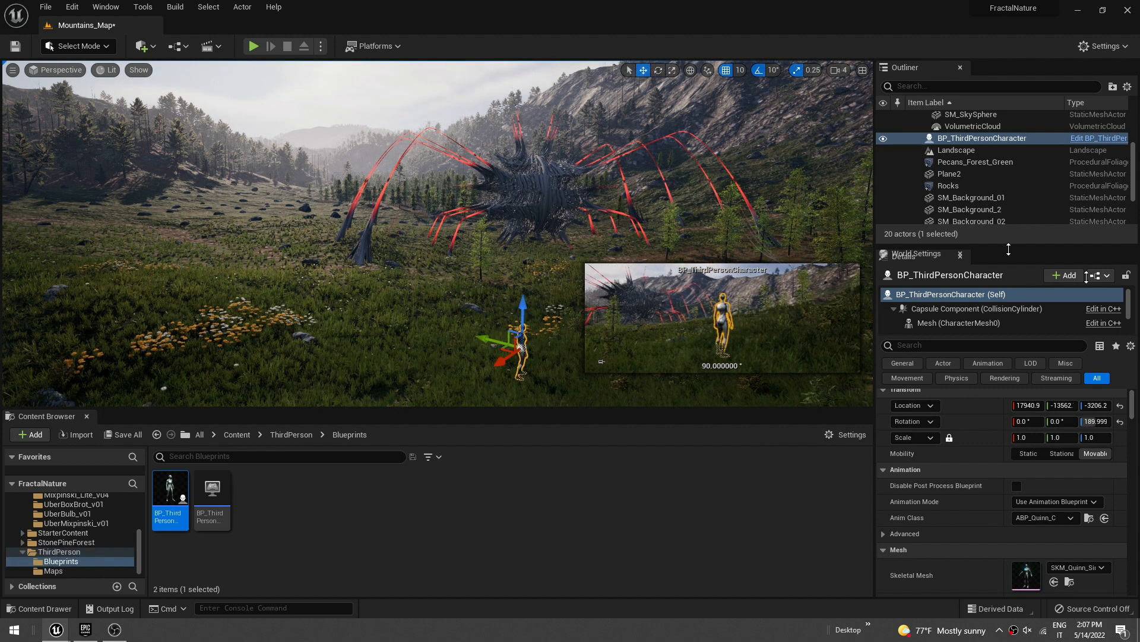
Step: Set BP_ThirdPersonCharacter's Auto Possess Player to Player 0
{"action": "left_click", "coordinate": [983, 344]}
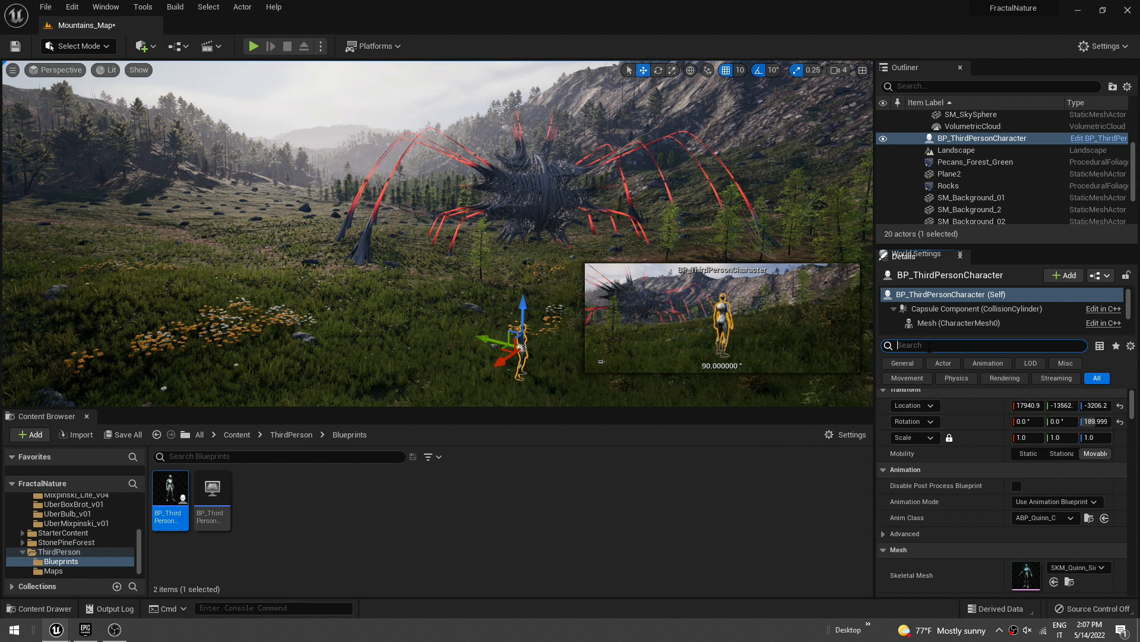
{"action": "type", "text": "poss"}
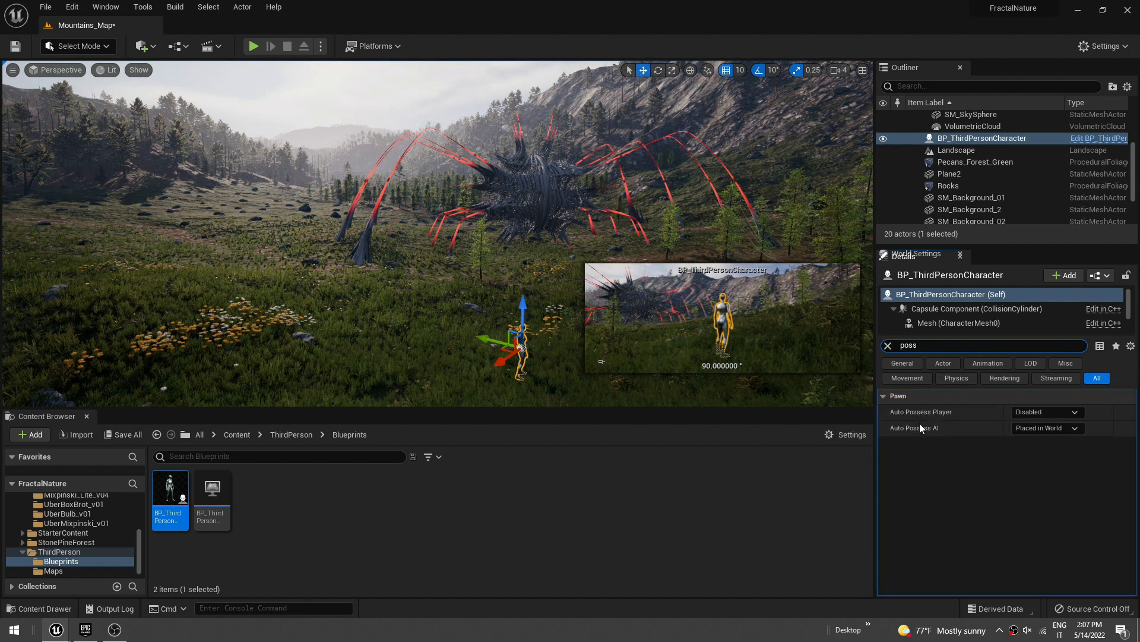
{"action": "left_click", "coordinate": [1045, 413]}
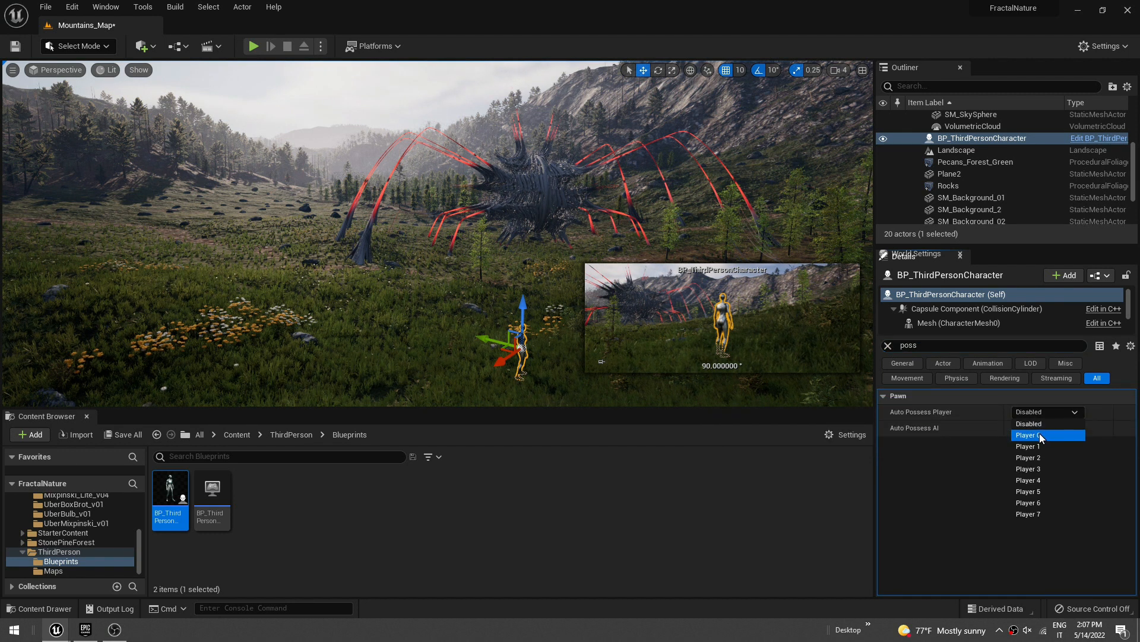
{"action": "left_click", "coordinate": [1026, 435]}
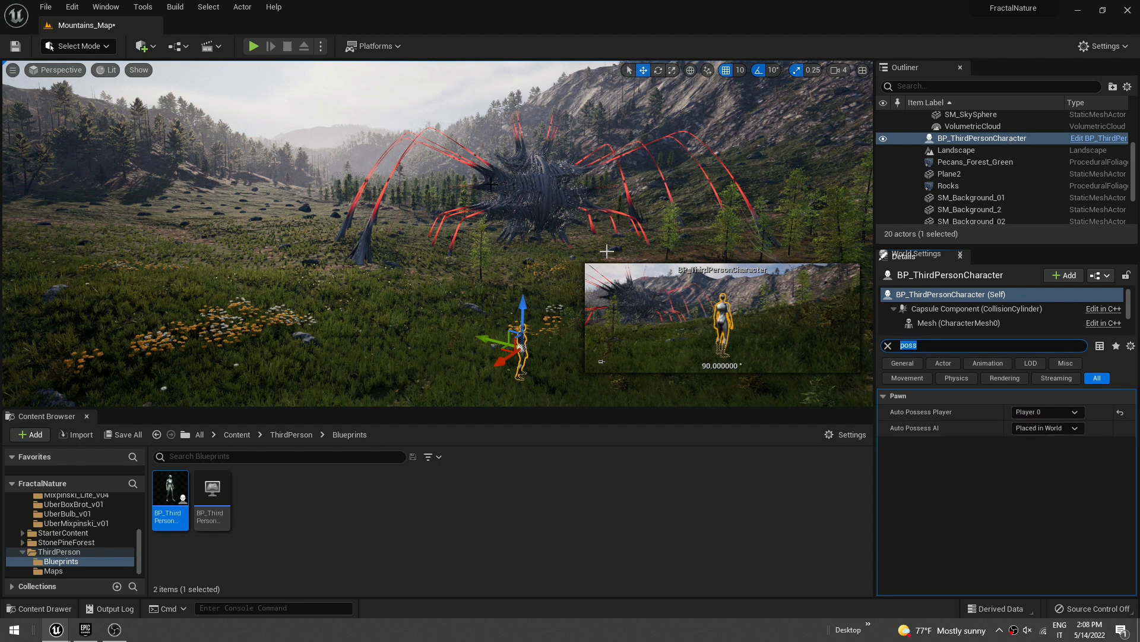
Step: Play the level and take control of the third-person character to walk the valley
{"action": "left_click", "coordinate": [254, 47]}
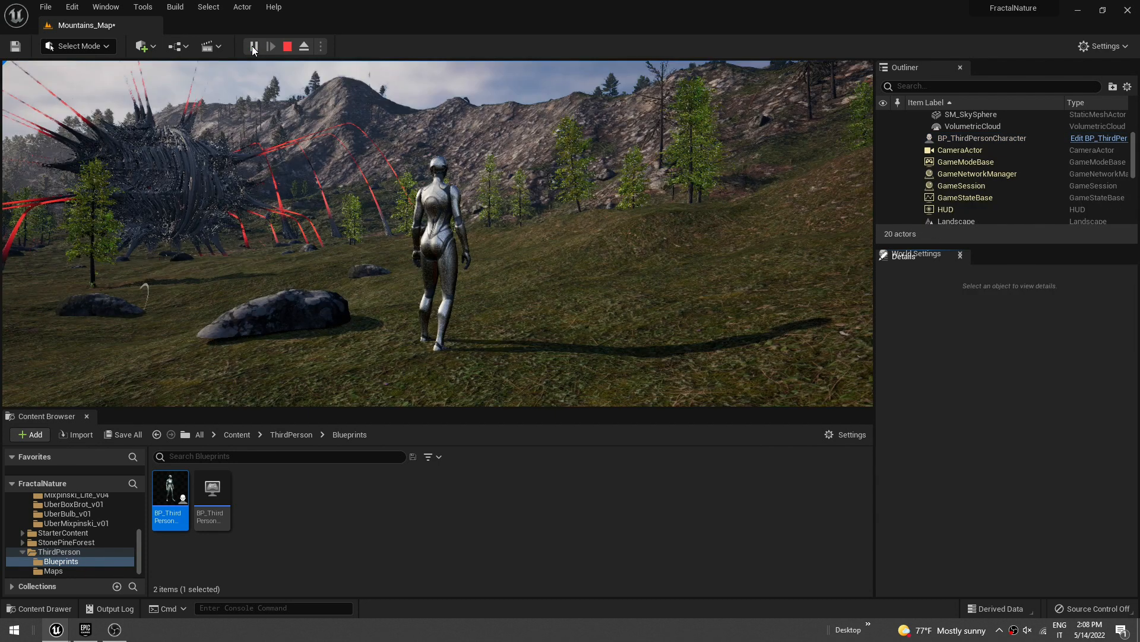
{"action": "left_click", "coordinate": [270, 47]}
{"action": "type", "text": "grass"}
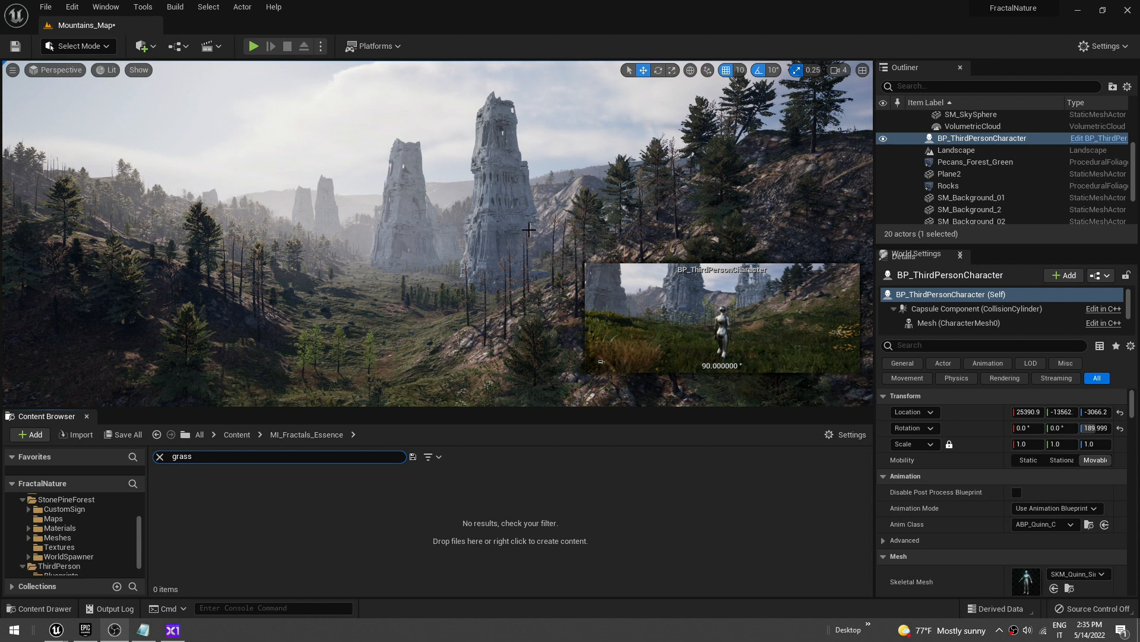
Step: Select Plane2, the plane rendering the fractal towers, in the Outliner
{"action": "left_click", "coordinate": [949, 173]}
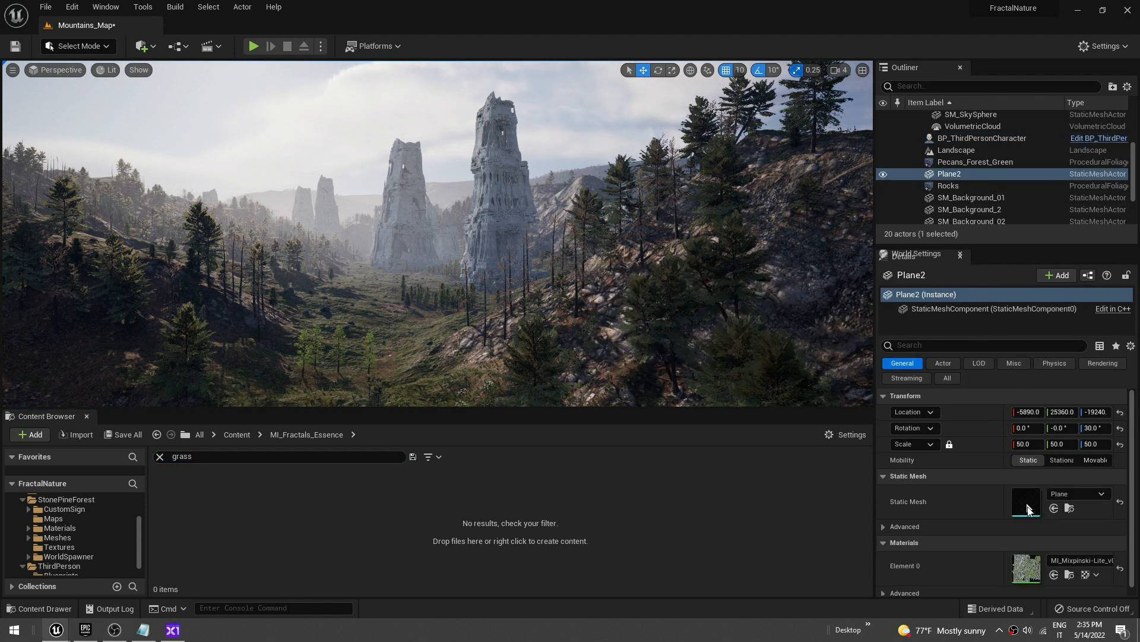
{"action": "mouse_move", "coordinate": [1096, 563]}
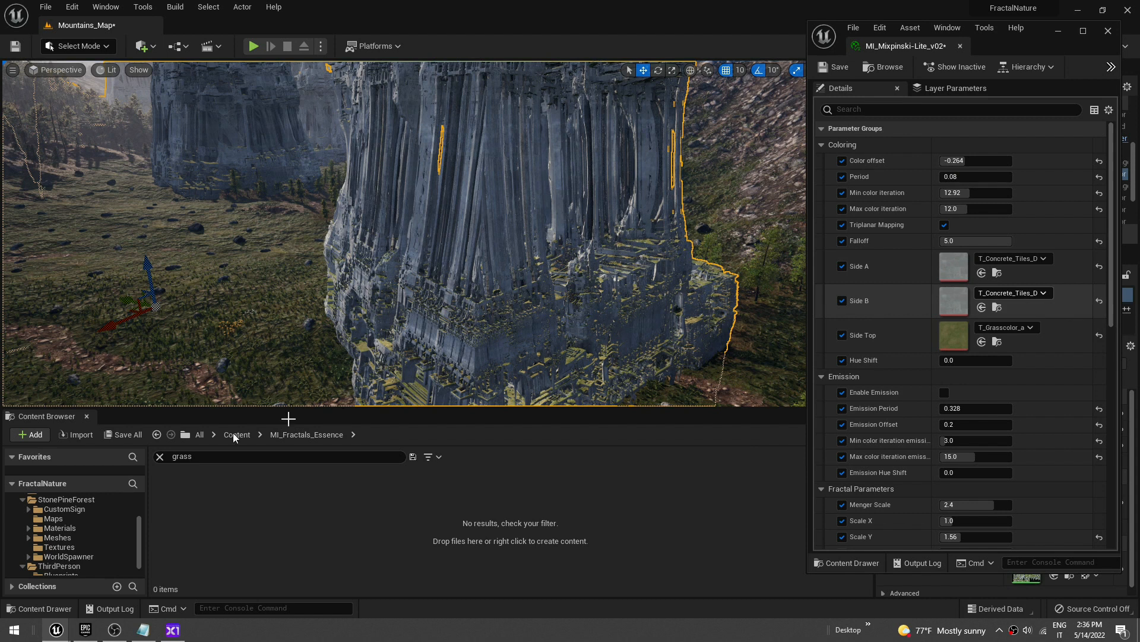
Step: Search the top-level Content for 'concrete' and browse the matching tile textures
{"action": "left_click", "coordinate": [45, 509]}
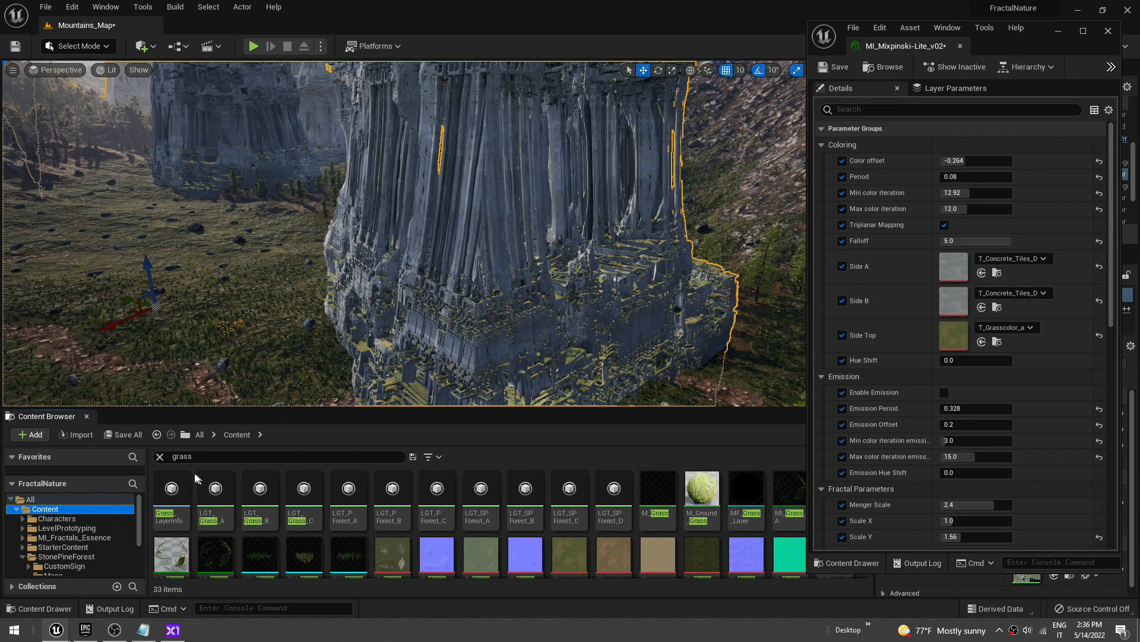
{"action": "left_click", "coordinate": [283, 456]}
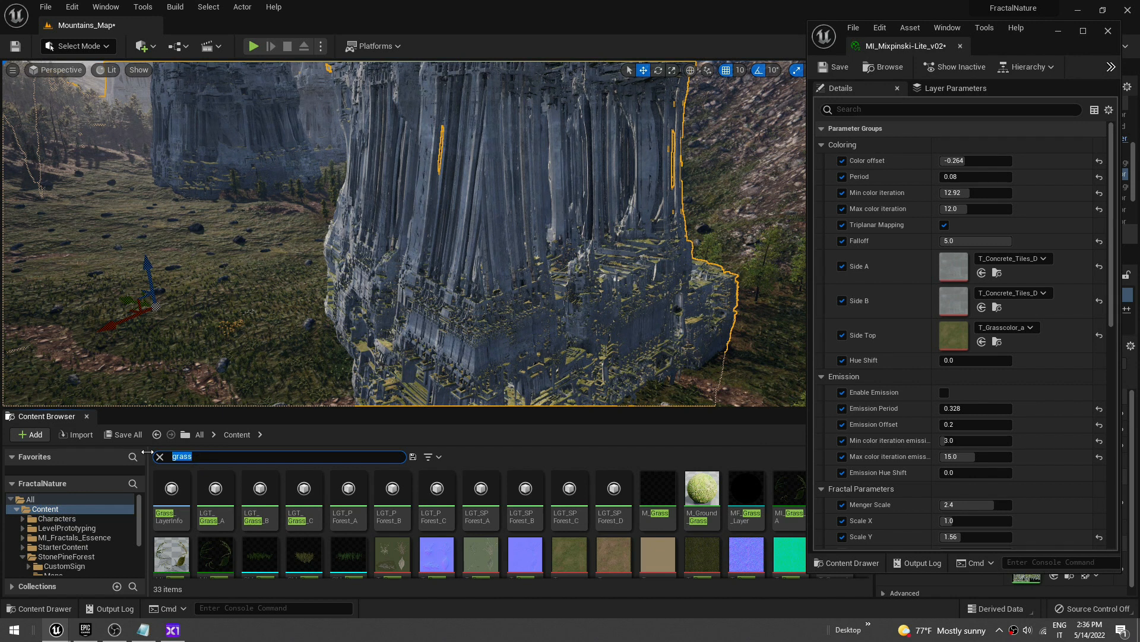
{"action": "type", "text": "concrete"}
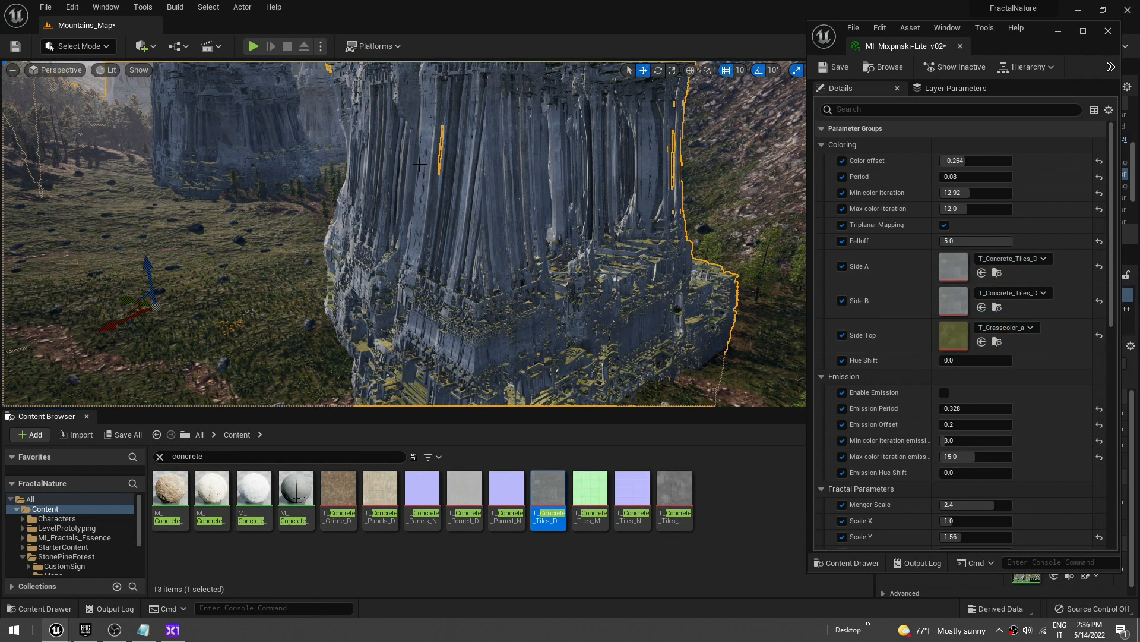
{"action": "mouse_move", "coordinate": [953, 335]}
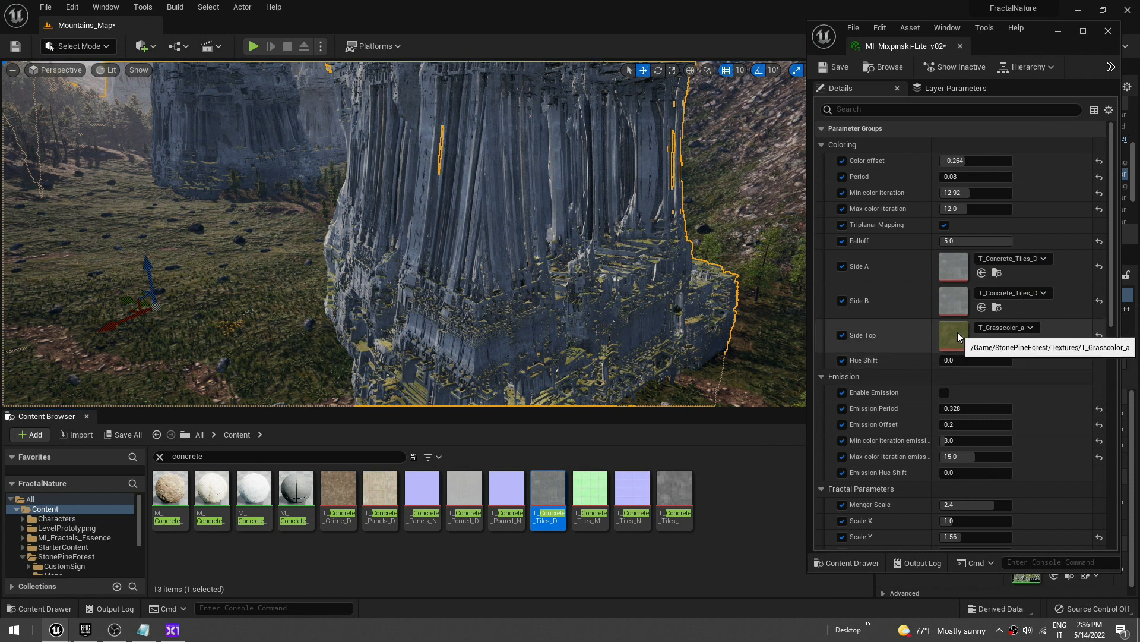
{"action": "left_click_drag", "start_coordinate": [436, 219], "coordinate": [414, 291]}
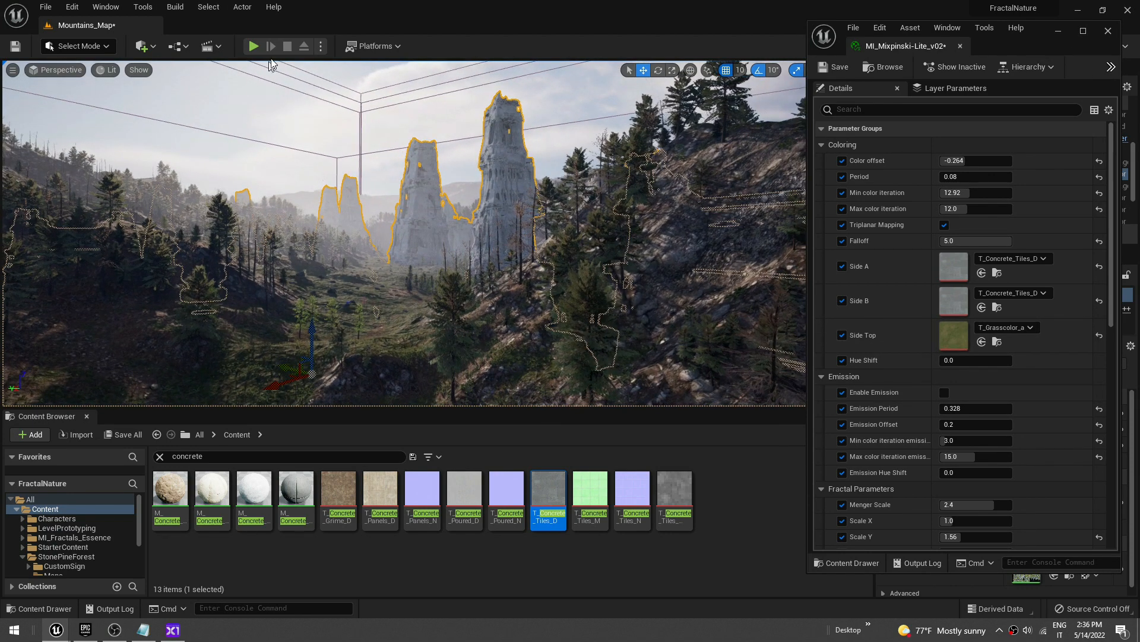
{"action": "left_click", "coordinate": [253, 46]}
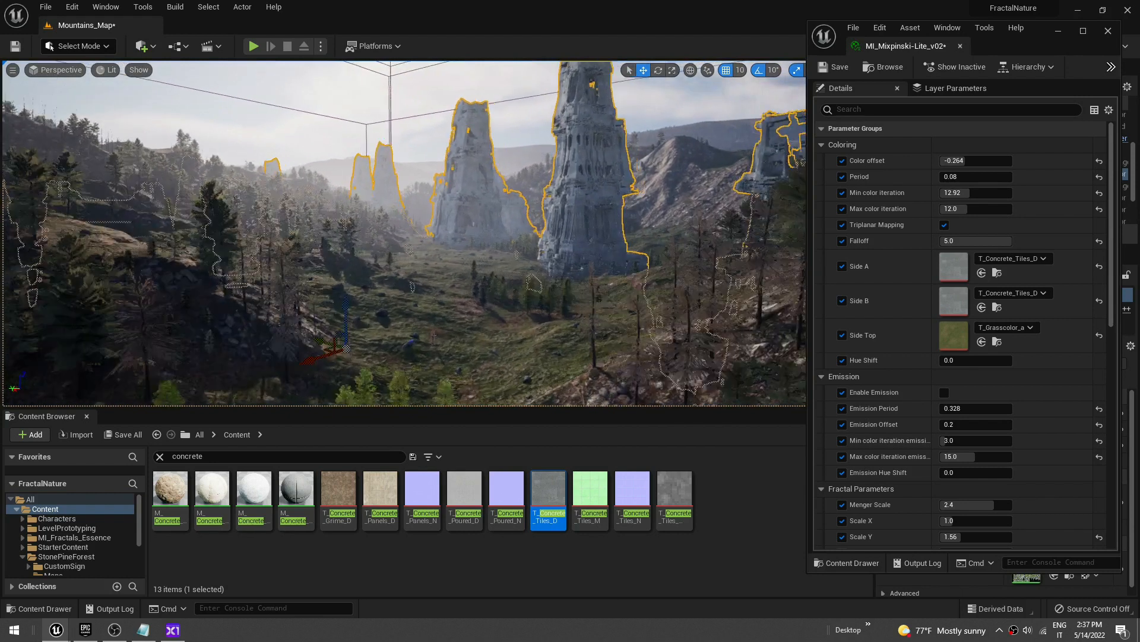
{"action": "scroll", "scroll_direction": "down", "scroll_amount": 3}
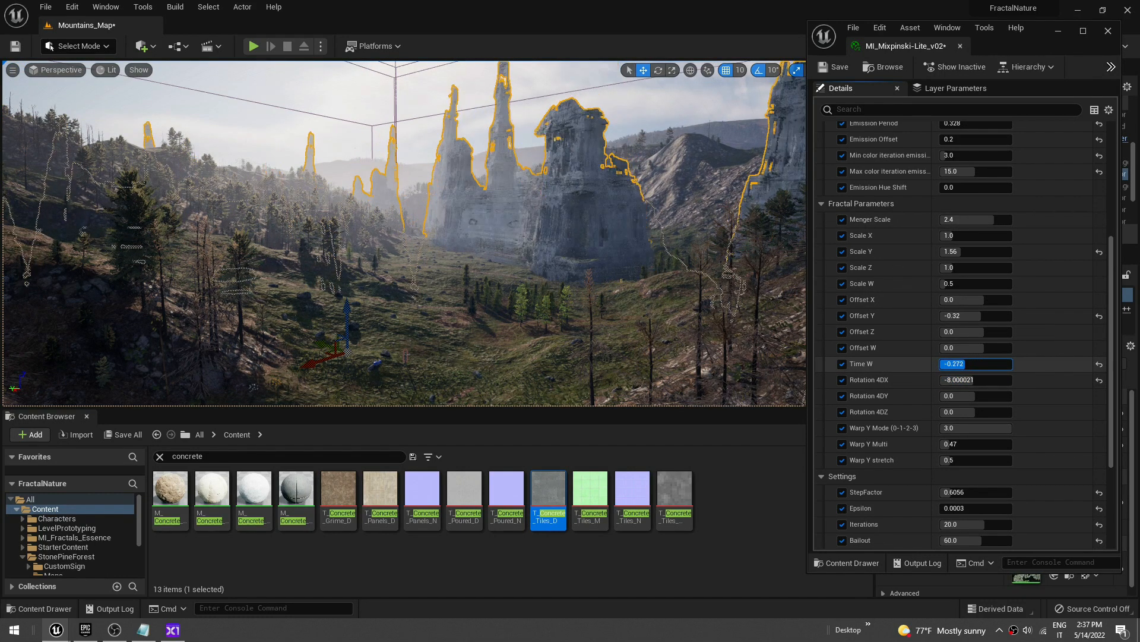
Step: Set Mixpinski Time W -0.352, try Rotation 4DX -8, then Scale W 0.38 and Scale Y 5.0
{"action": "type", "text": "-0.352"}
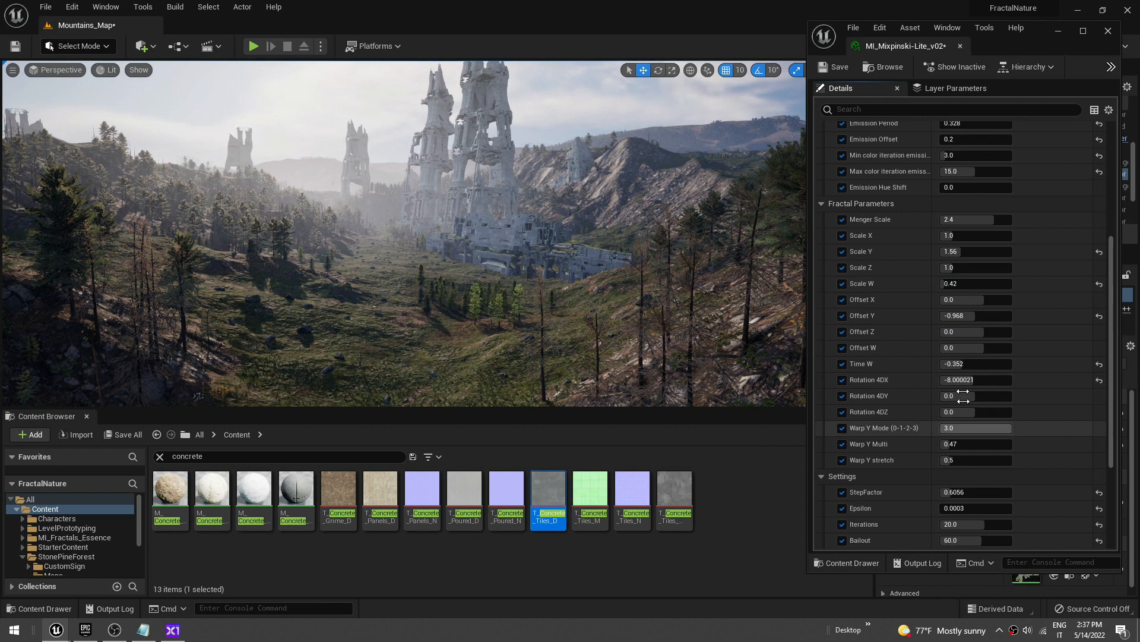
{"action": "left_click_drag", "start_coordinate": [974, 380], "coordinate": [960, 380]}
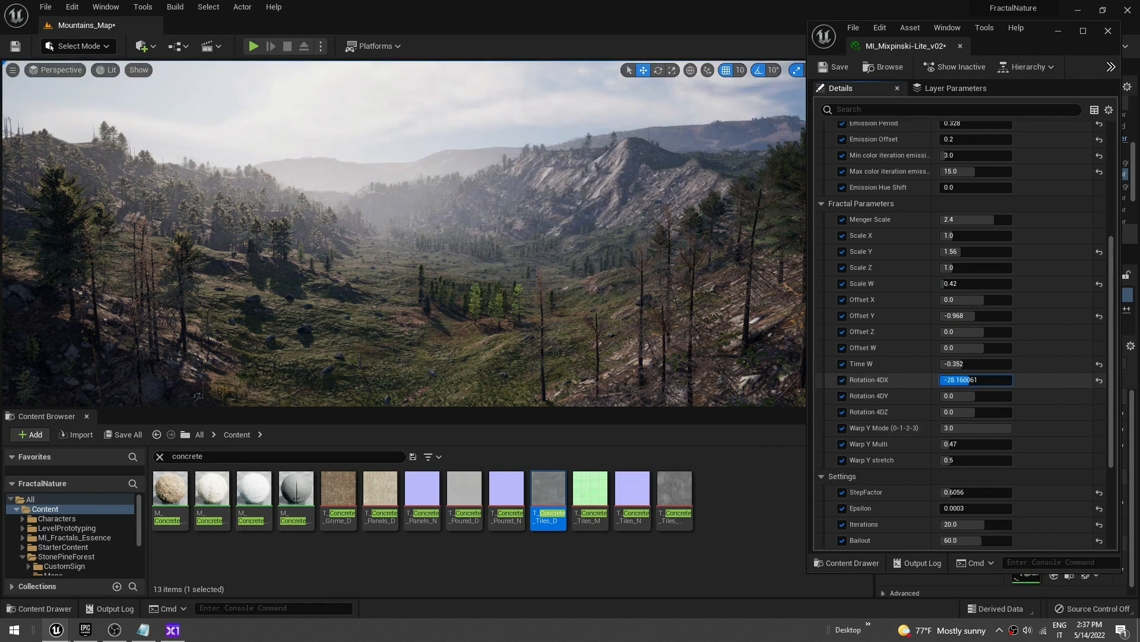
{"action": "type", "text": "-8.000021"}
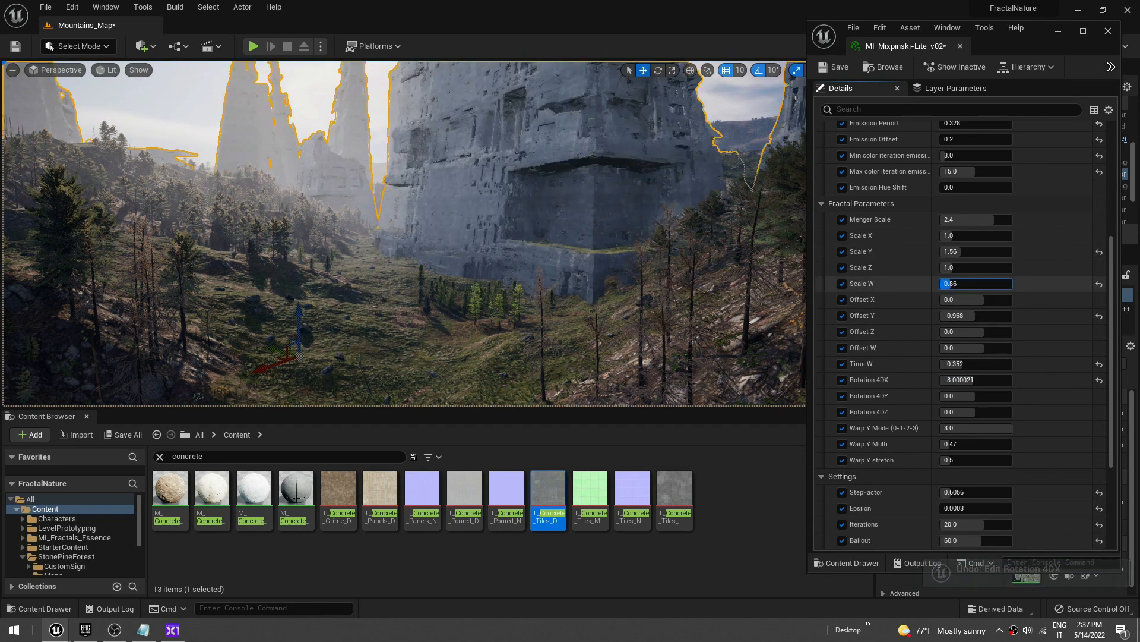
{"action": "type", "text": "0.38"}
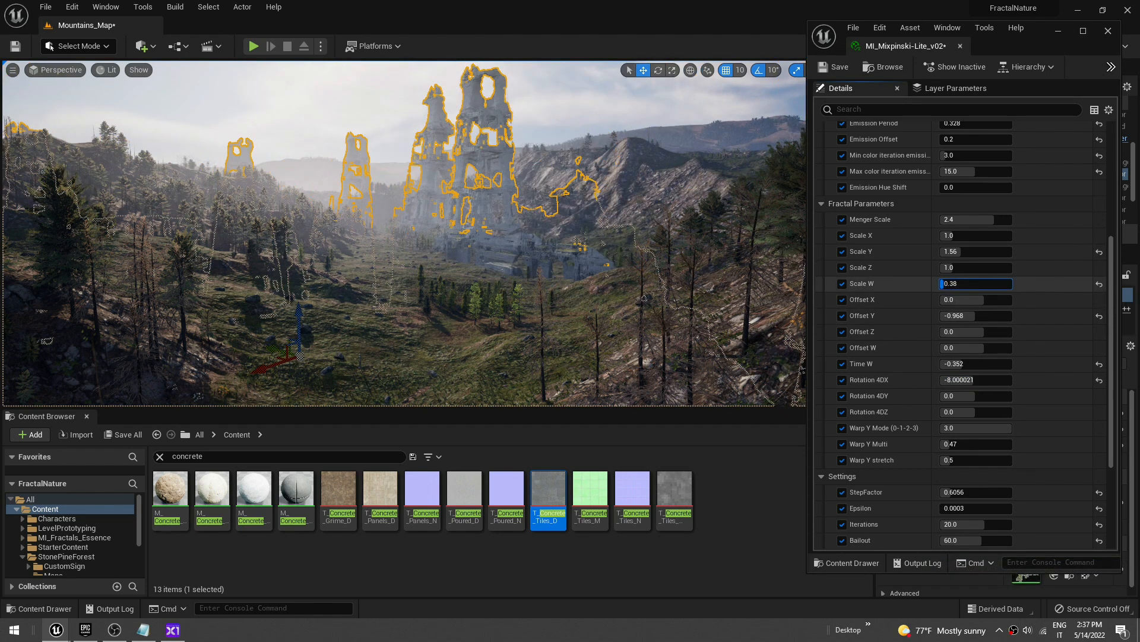
{"action": "type", "text": "2.0"}
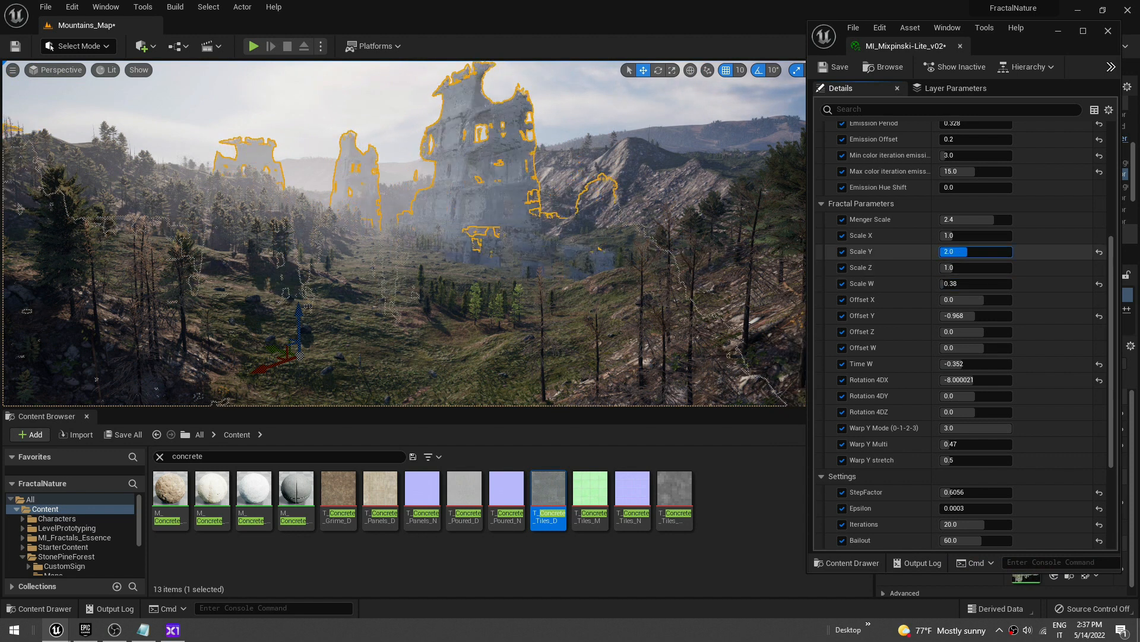
{"action": "type", "text": "5.0"}
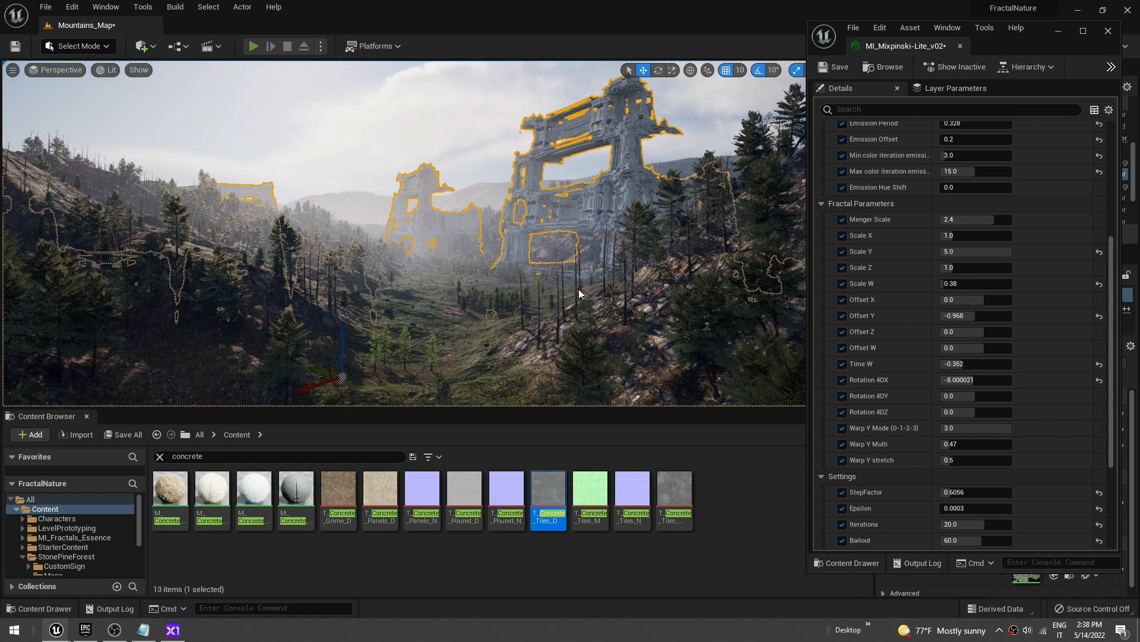
Step: Play the level to view the reshaped fractal towers
{"action": "left_click", "coordinate": [253, 47]}
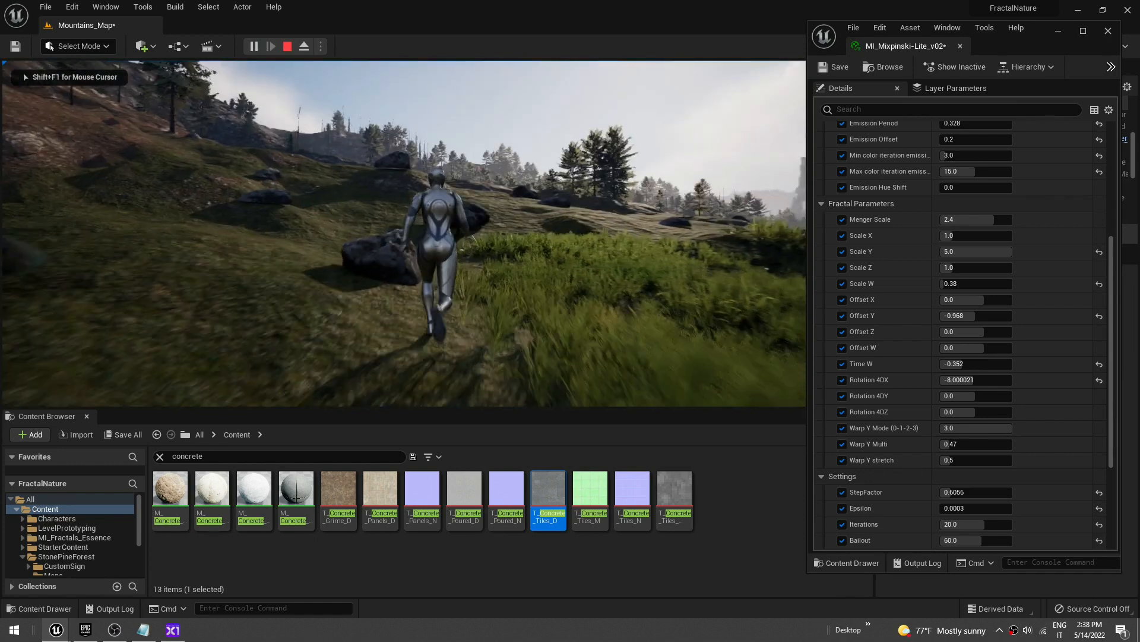